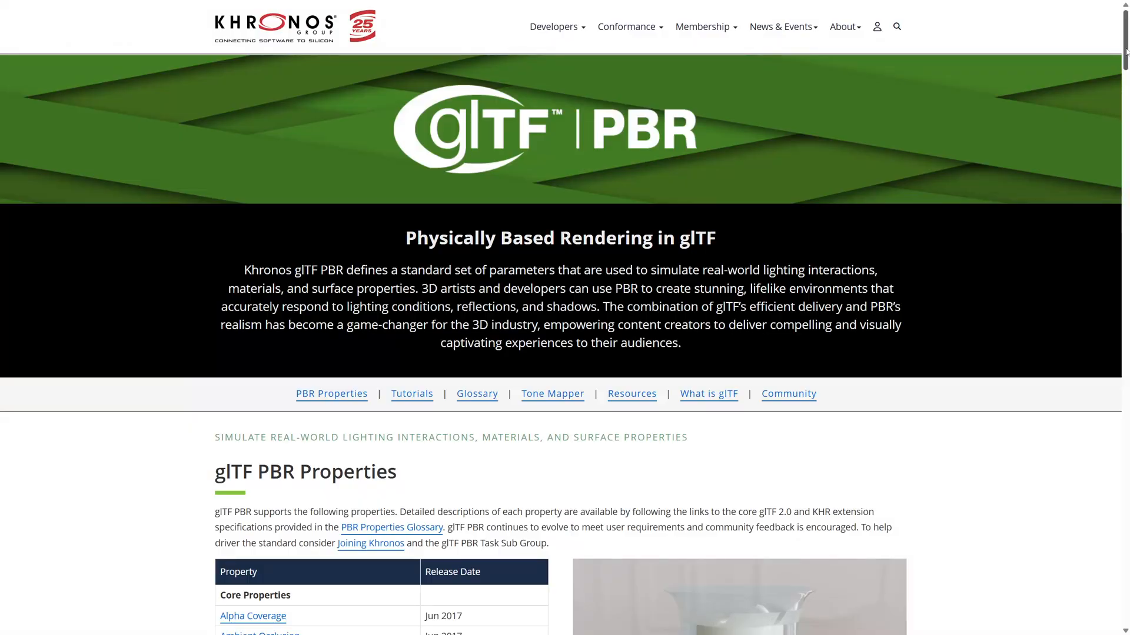
# - Scroll the Khronos glTF PBR page down to the PBR Properties table's Clearcoat entry
pyautogui.scroll(-3)
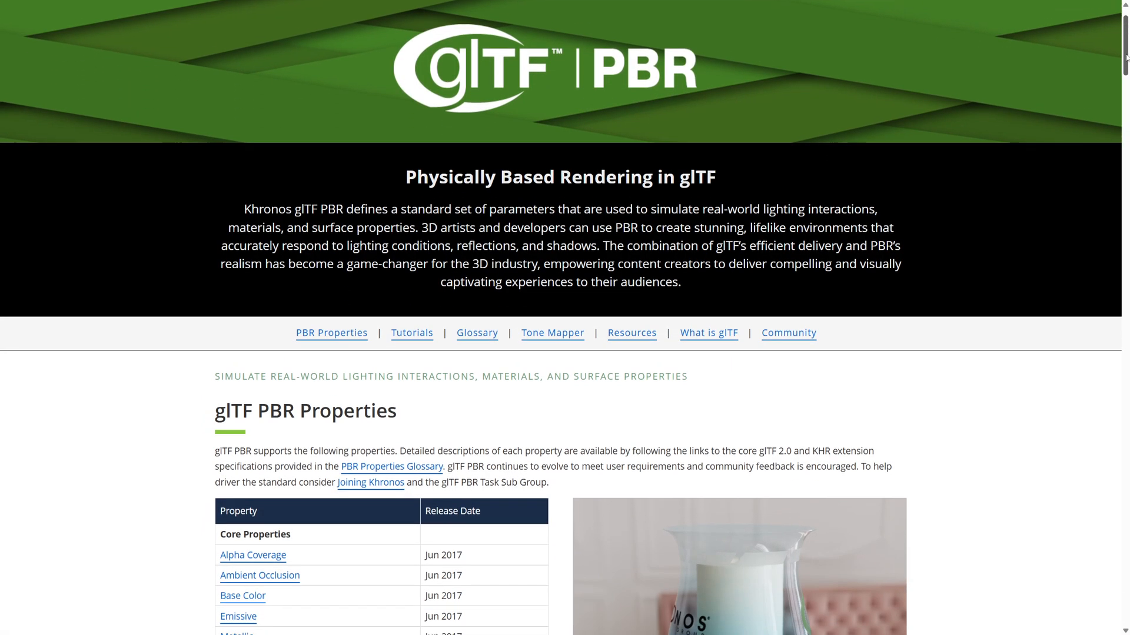
pyautogui.scroll(-3)
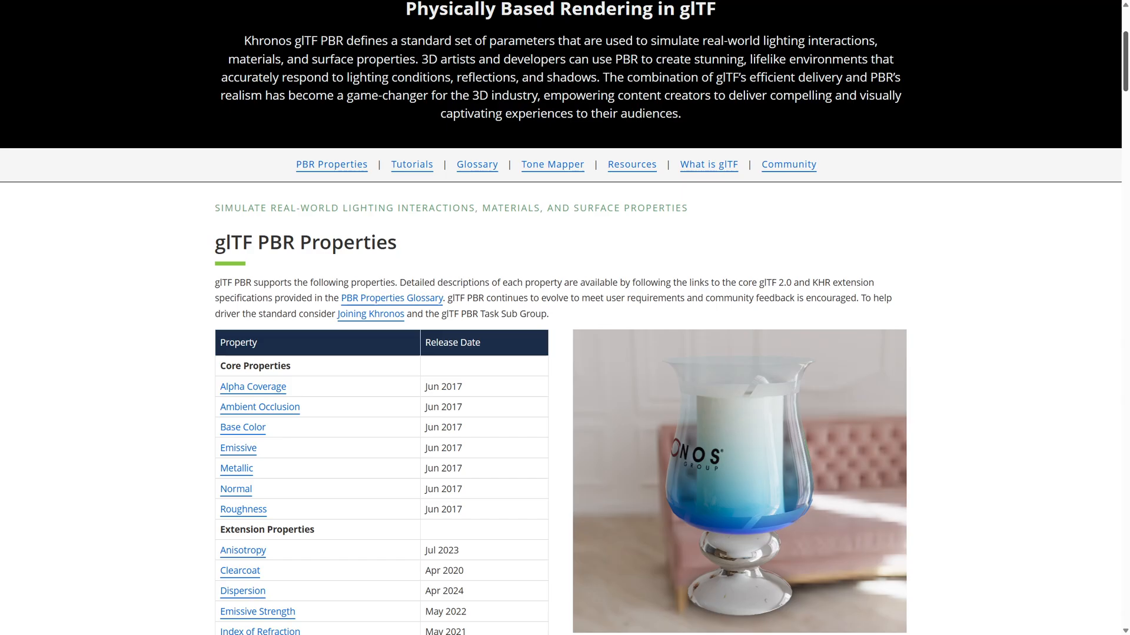
pyautogui.scroll(-3)
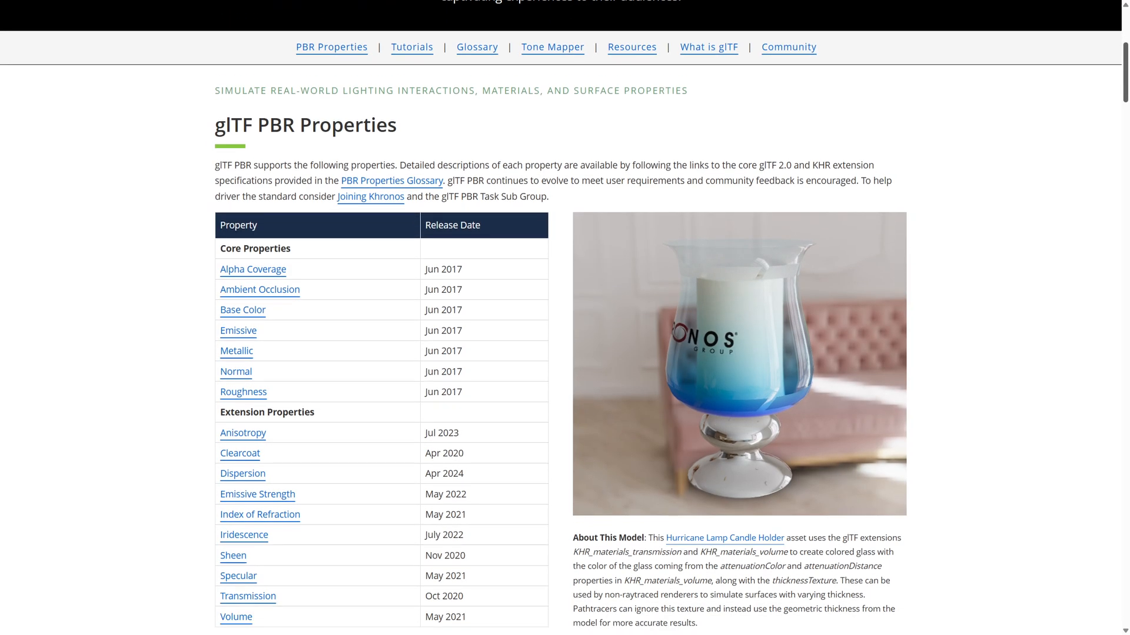
pyautogui.scroll(-3)
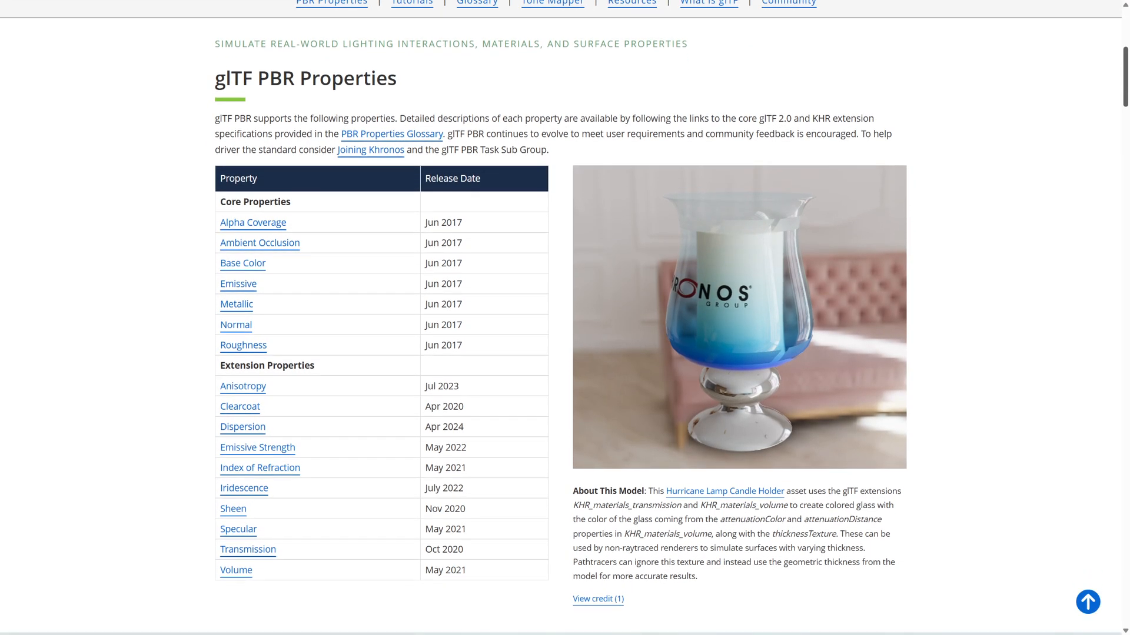
pyautogui.scroll(3)
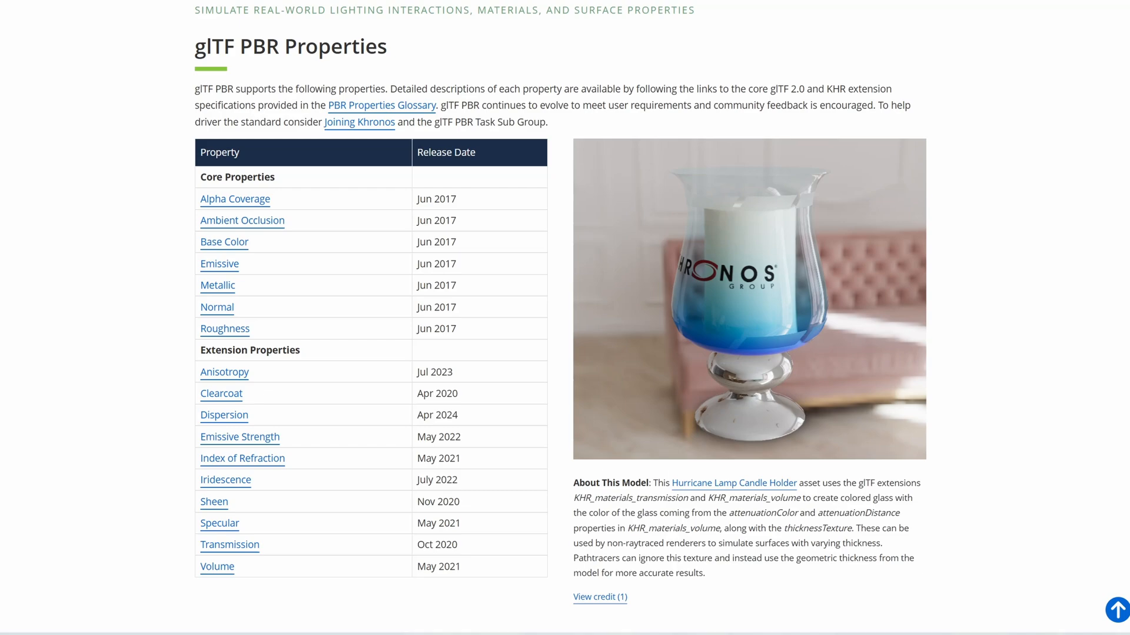
pyautogui.scroll(-3)
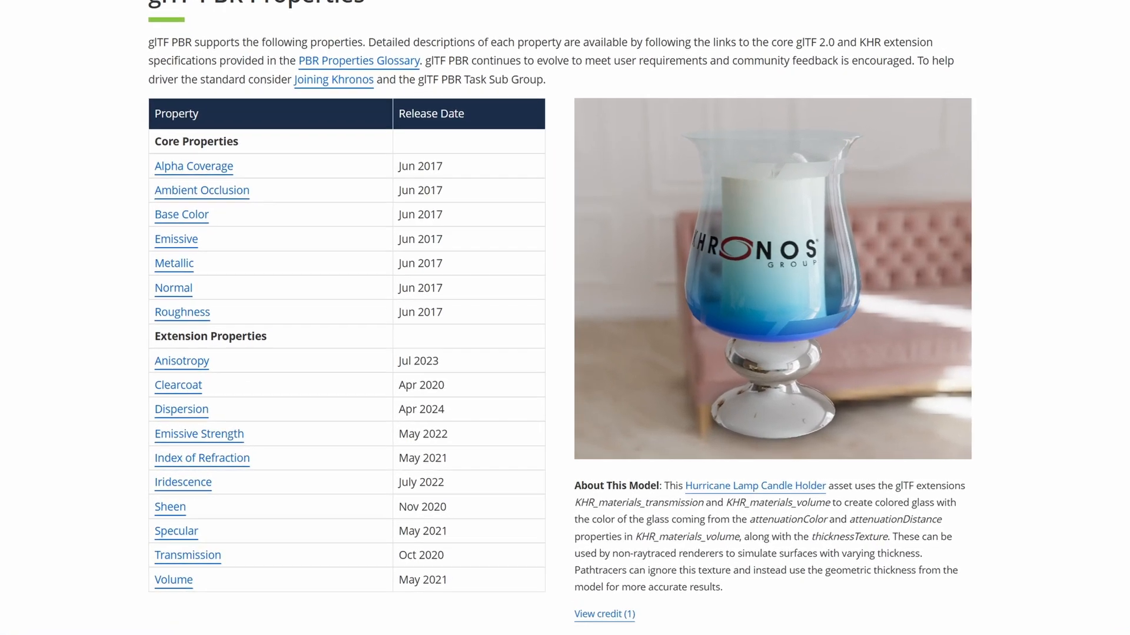
pyautogui.scroll(-3)
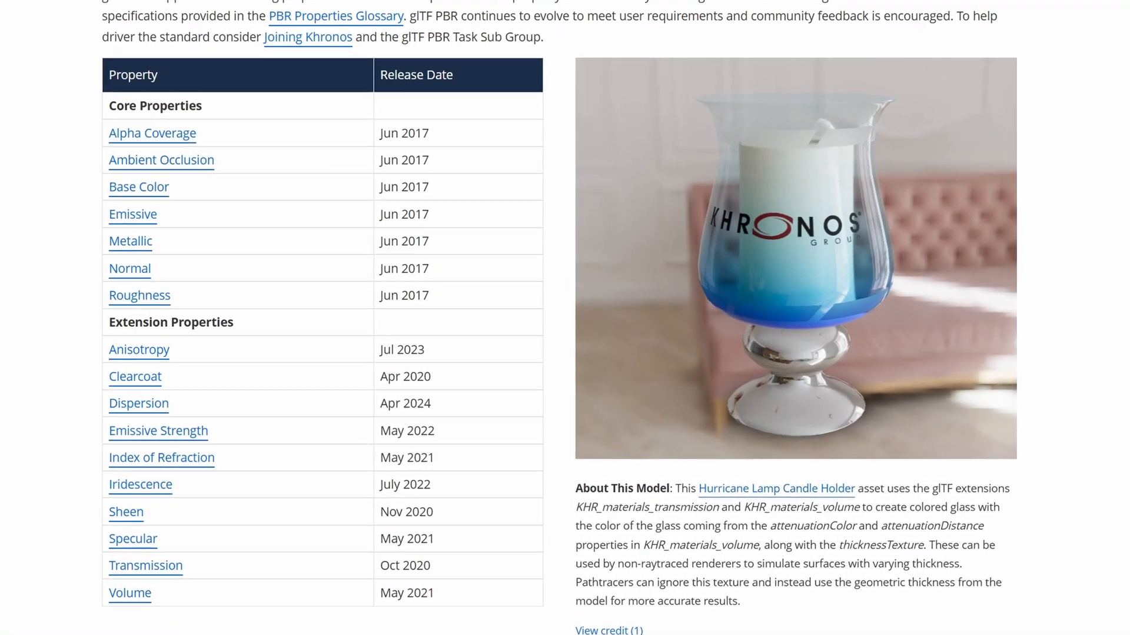
pyautogui.scroll(-3)
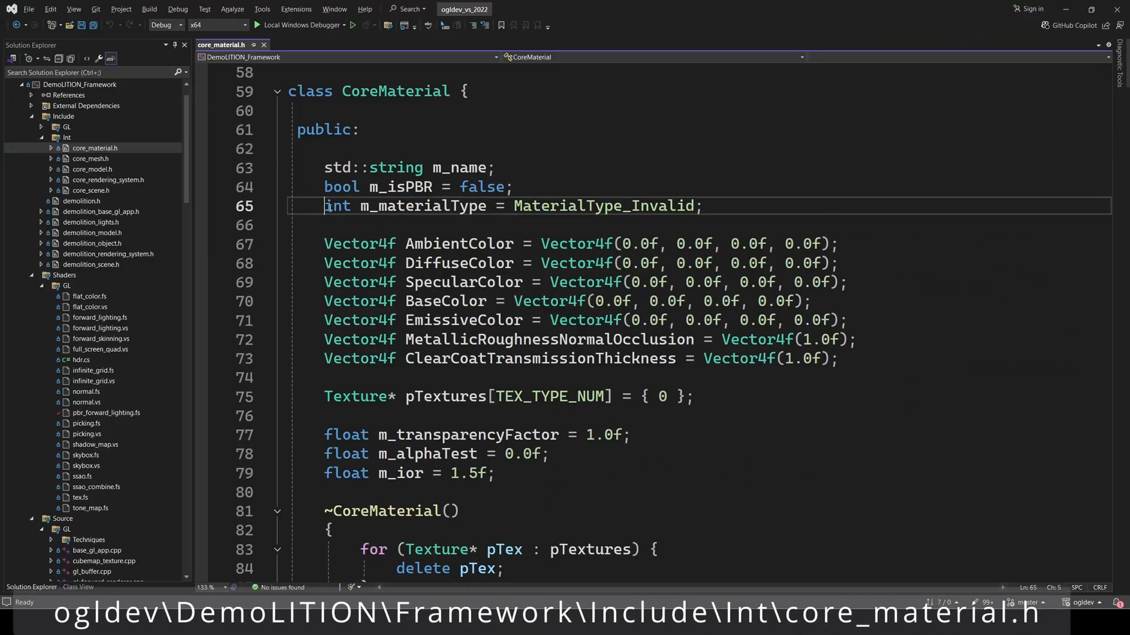
# - Highlight the MaterialType enum values ClearCoat, Specular, Volume and Sheen
pyautogui.moveTo(324, 206); pyautogui.dragTo(487, 206)
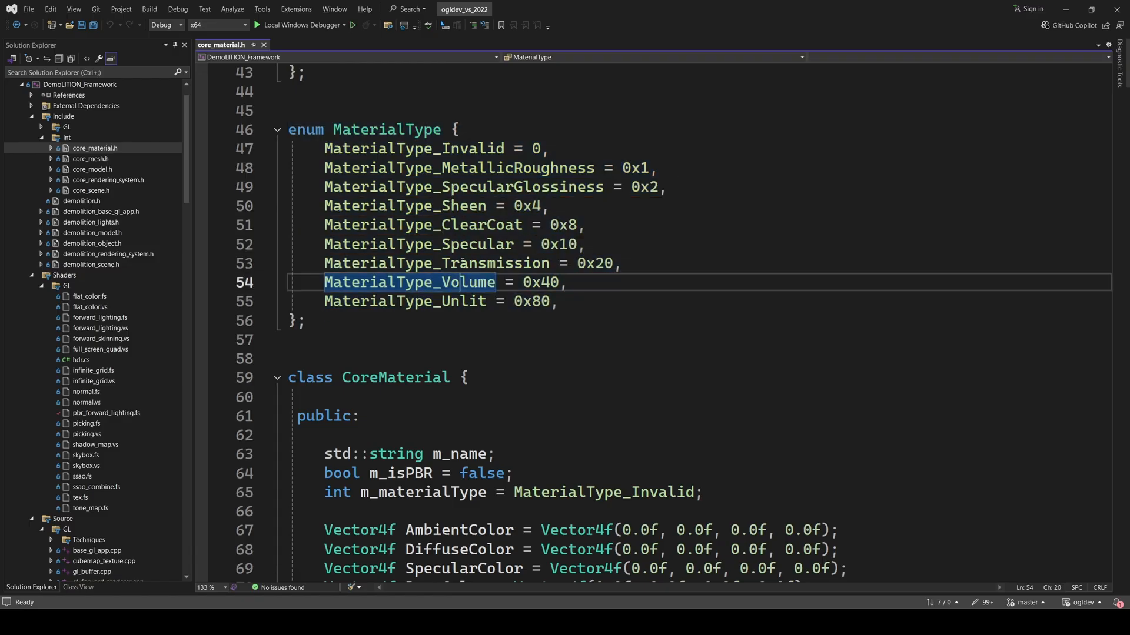
pyautogui.doubleClick(421, 225)
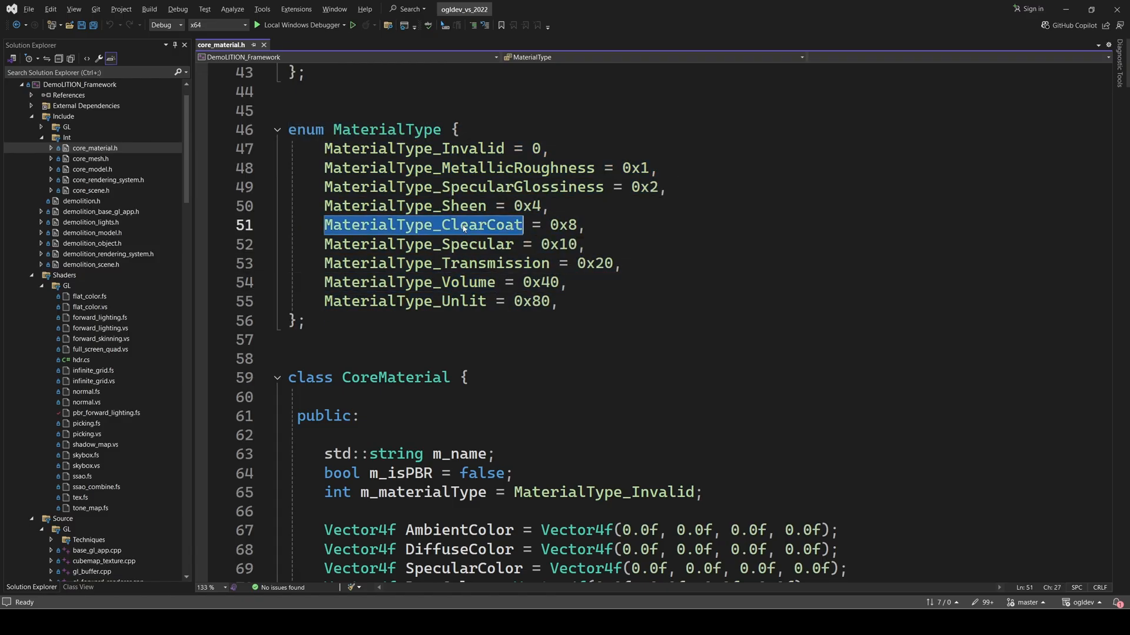
pyautogui.click(418, 244)
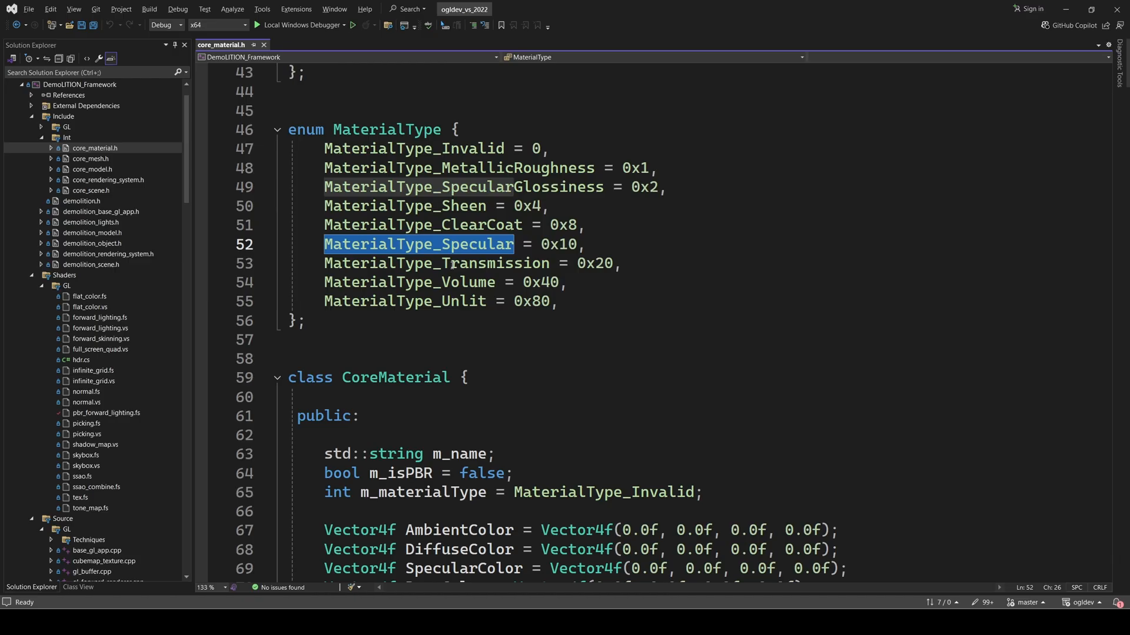
pyautogui.doubleClick(409, 282)
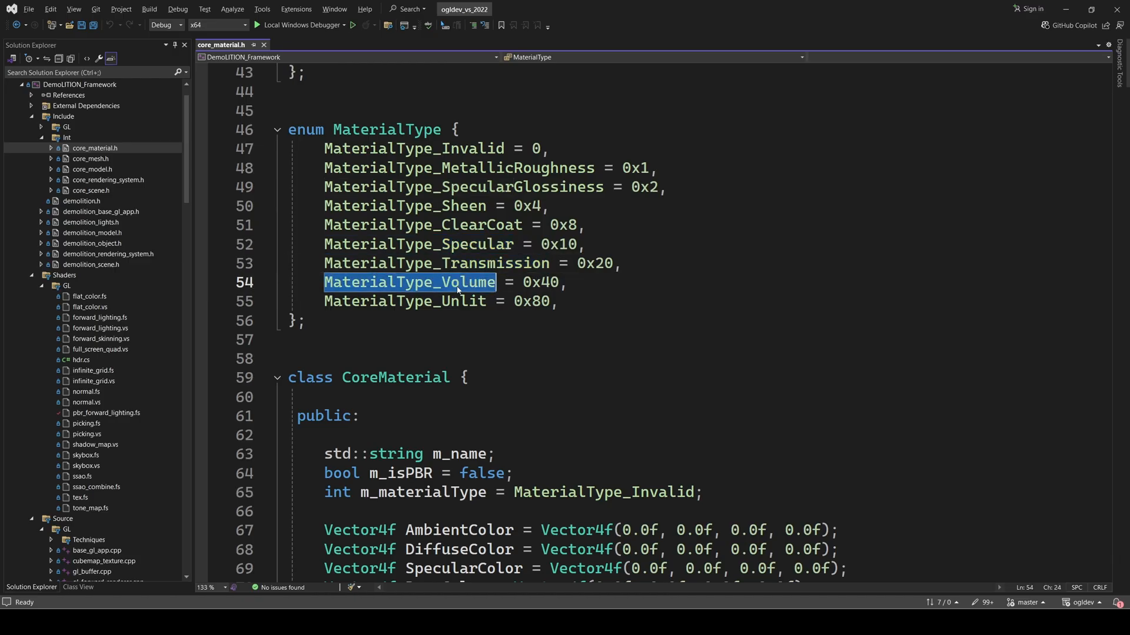
pyautogui.doubleClick(404, 206)
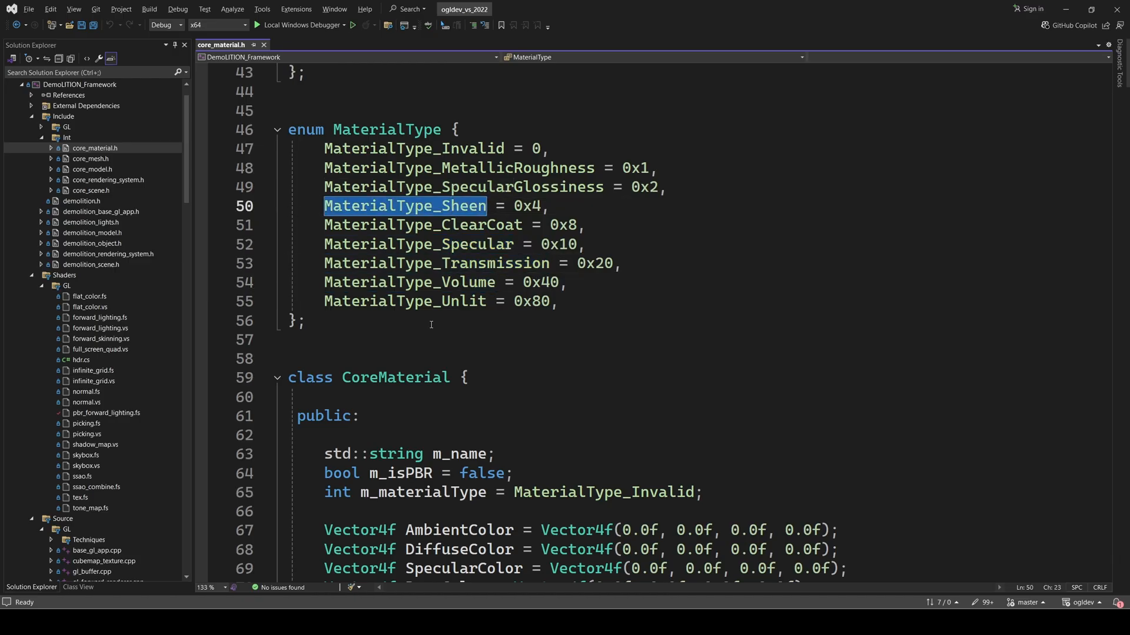
# - Highlight the m_materialType member declaration and its name
pyautogui.scroll(-3)
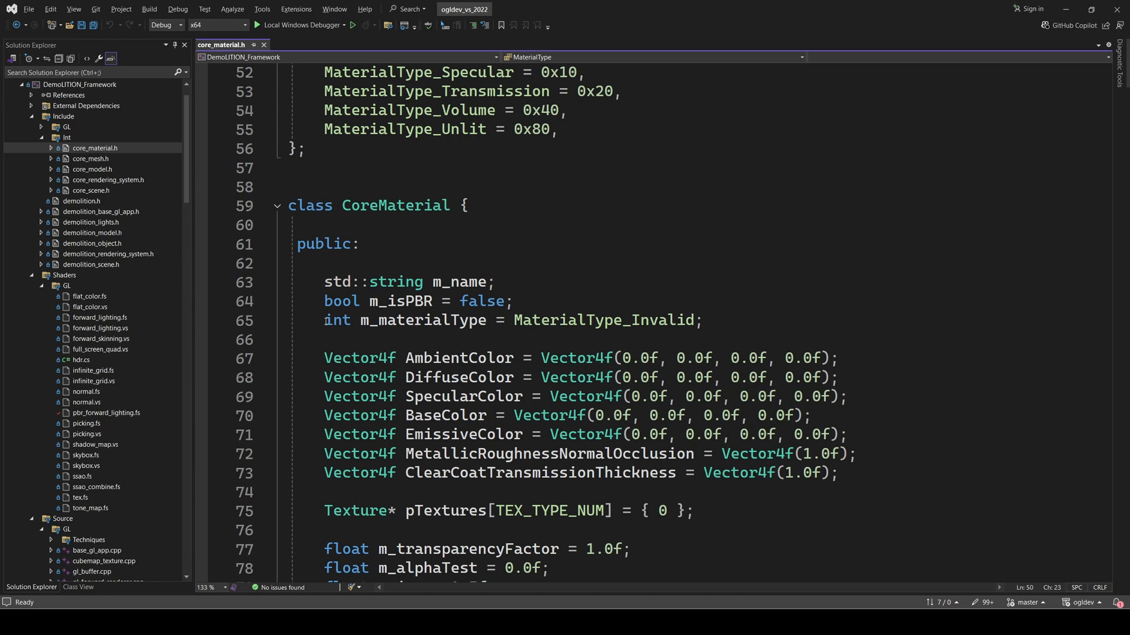
pyautogui.moveTo(323, 320); pyautogui.dragTo(495, 320)
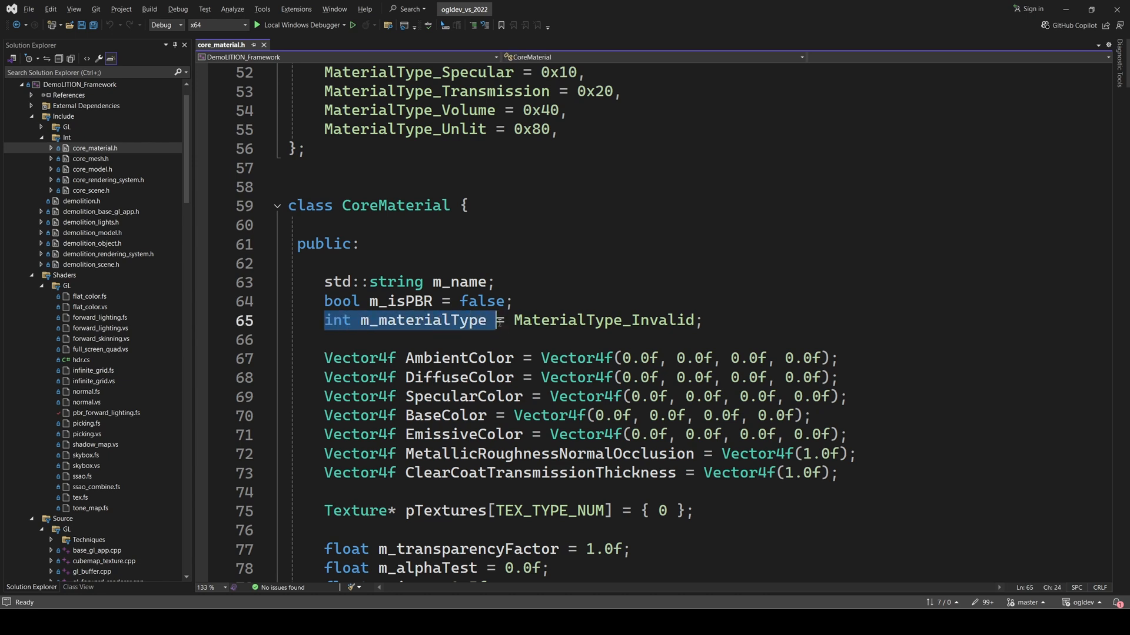
pyautogui.doubleClick(400, 301)
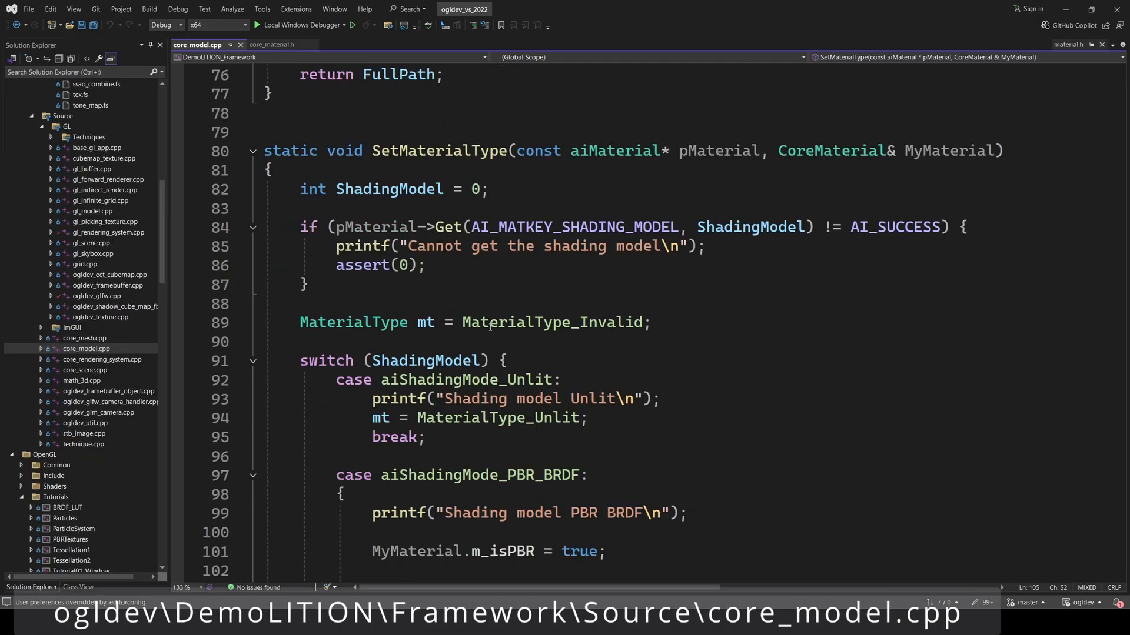
# - Look up the aiShadingMode enum and highlight aiShadingMode_PBR_BRDF
pyautogui.doubleClick(448, 226)
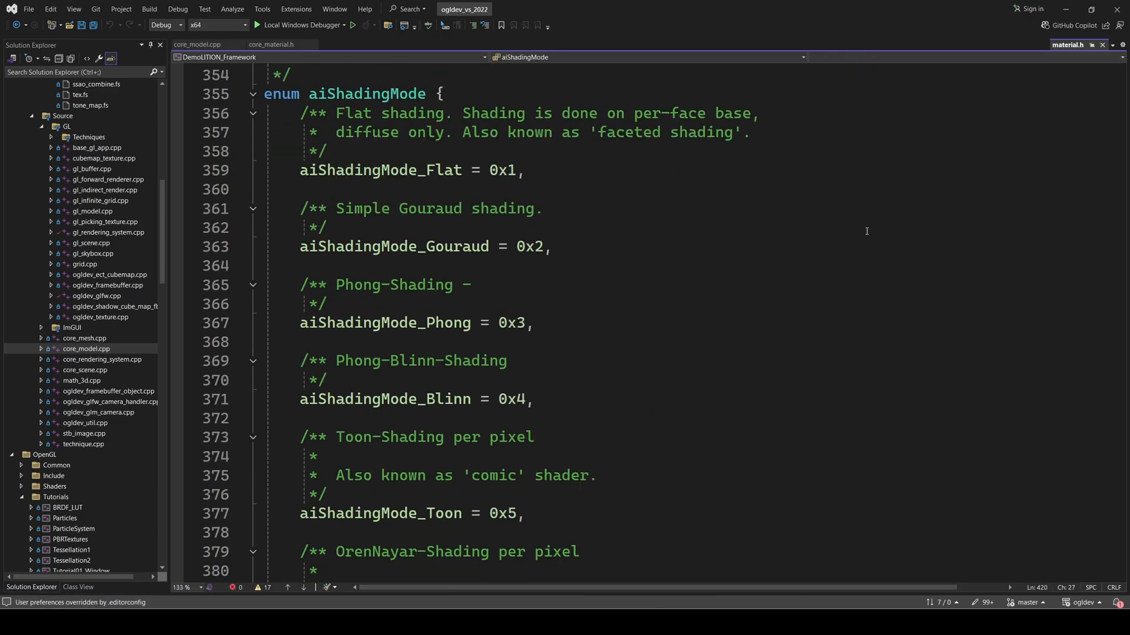
pyautogui.scroll(-3)
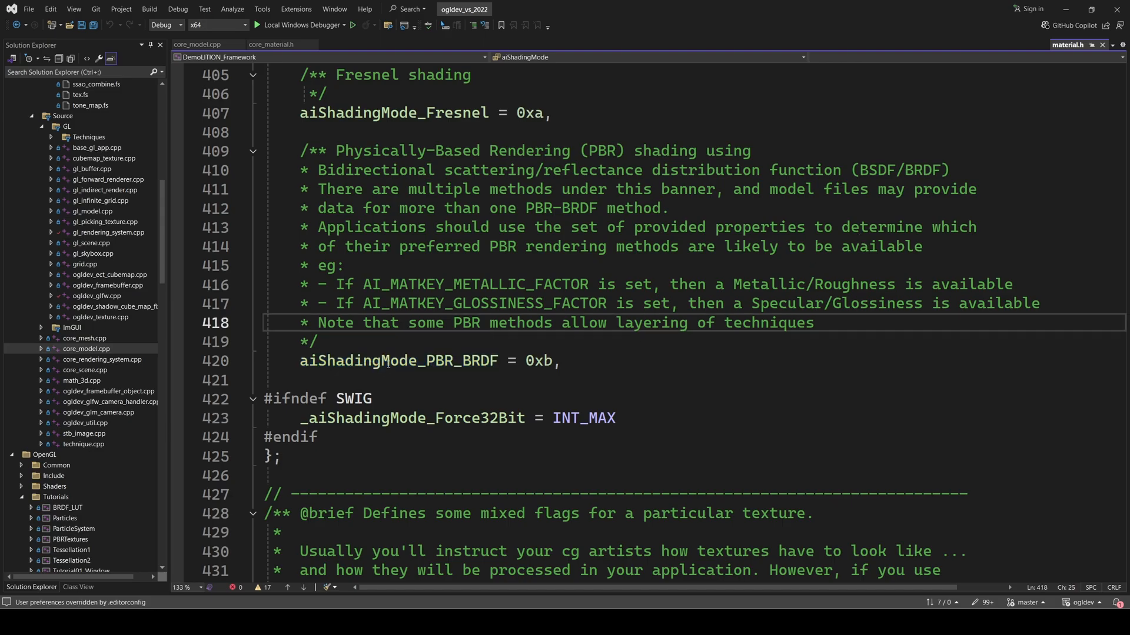
pyautogui.doubleClick(398, 360)
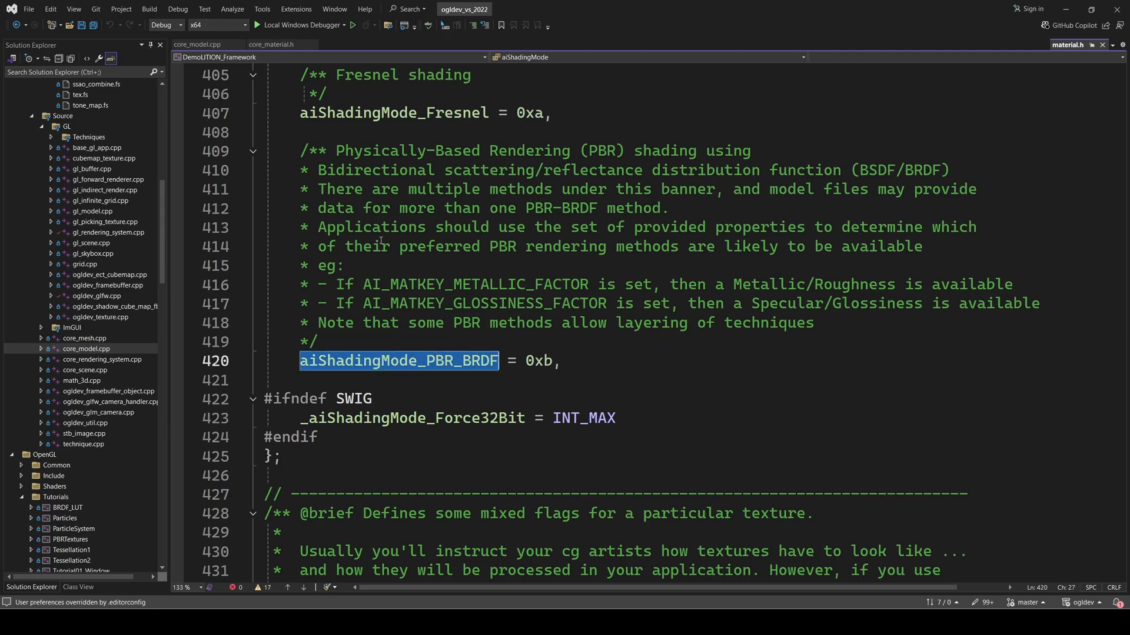
# - Return to core_model.cpp's ShadingModel switch, then back to core_material.h
pyautogui.click(198, 45)
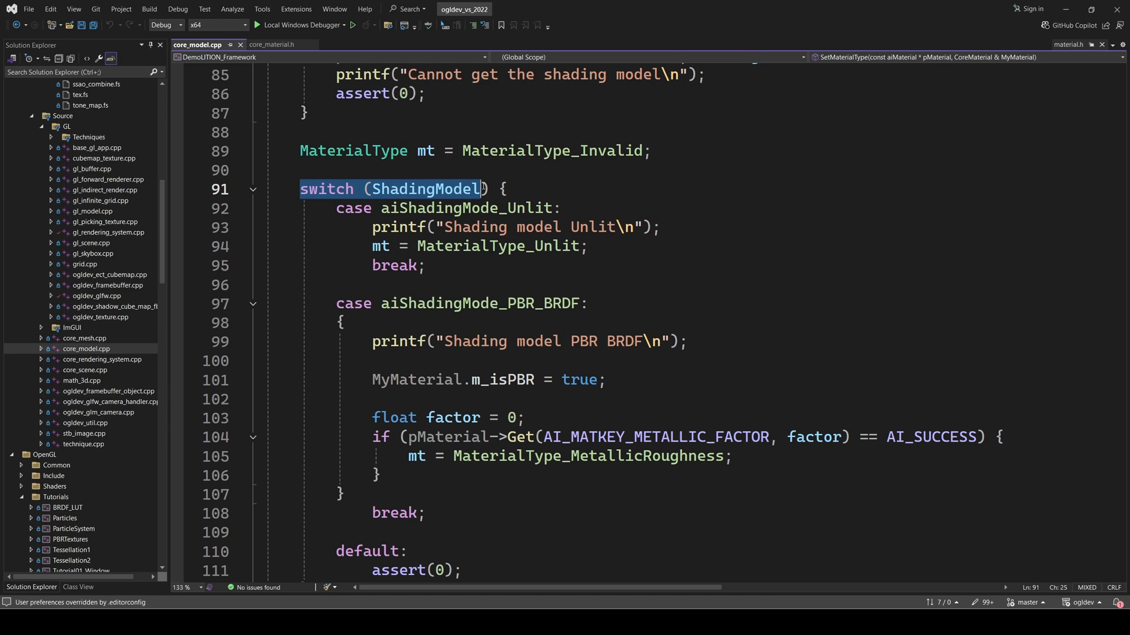
pyautogui.doubleClick(520, 437)
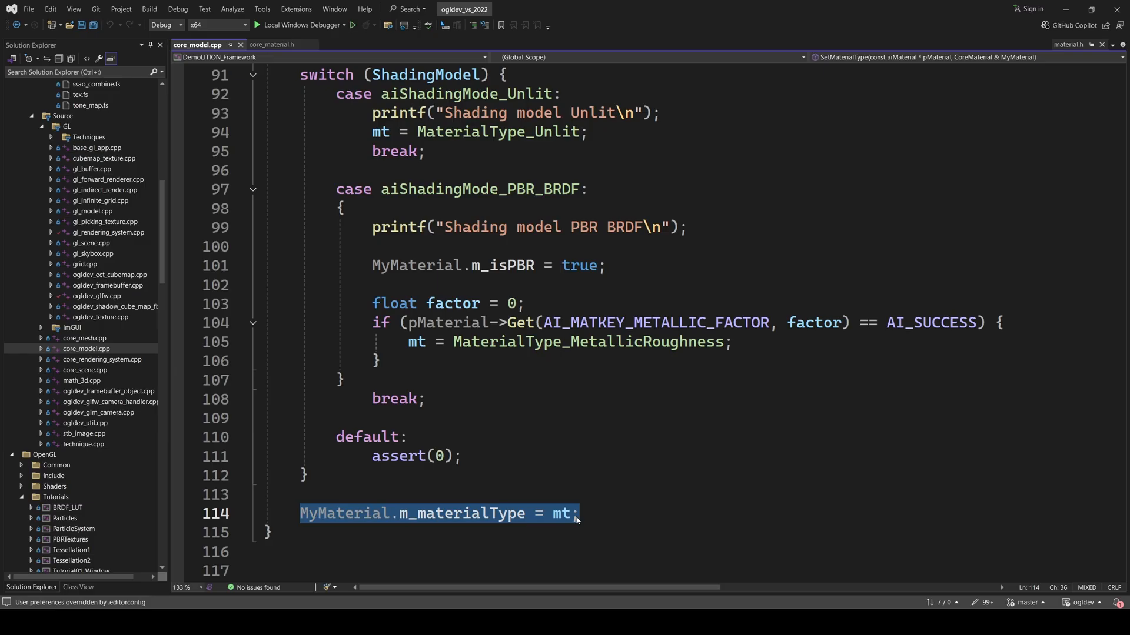
pyautogui.click(272, 44)
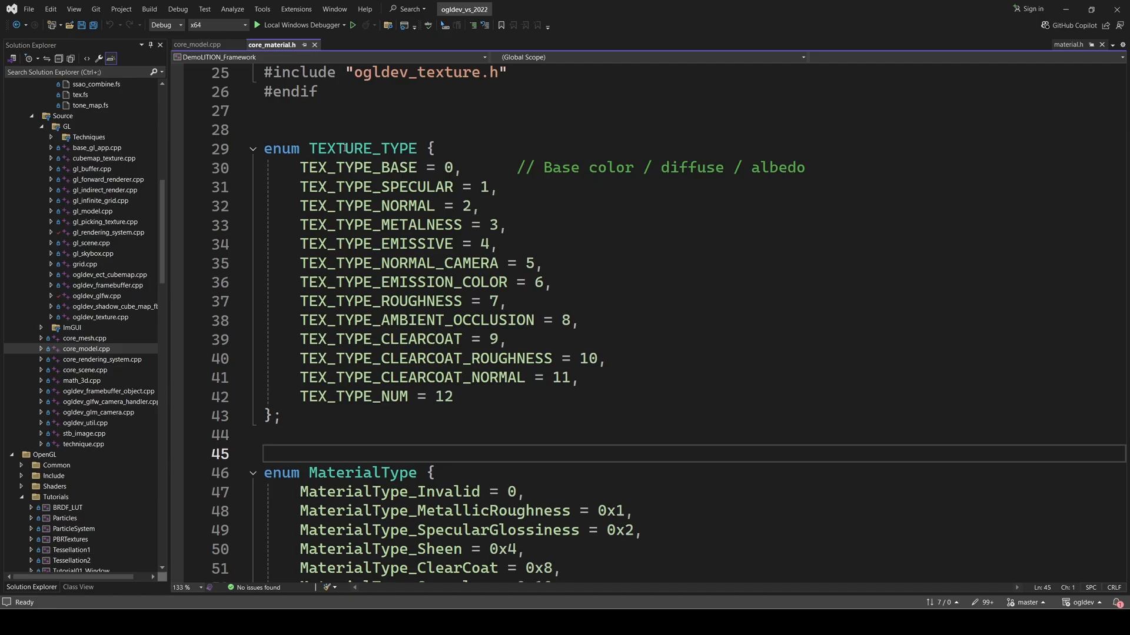
# - Select the TEXTURE_TYPE enum and highlight its TEX_TYPE_CLEARCOAT_NORMAL entry
pyautogui.doubleClick(362, 148)
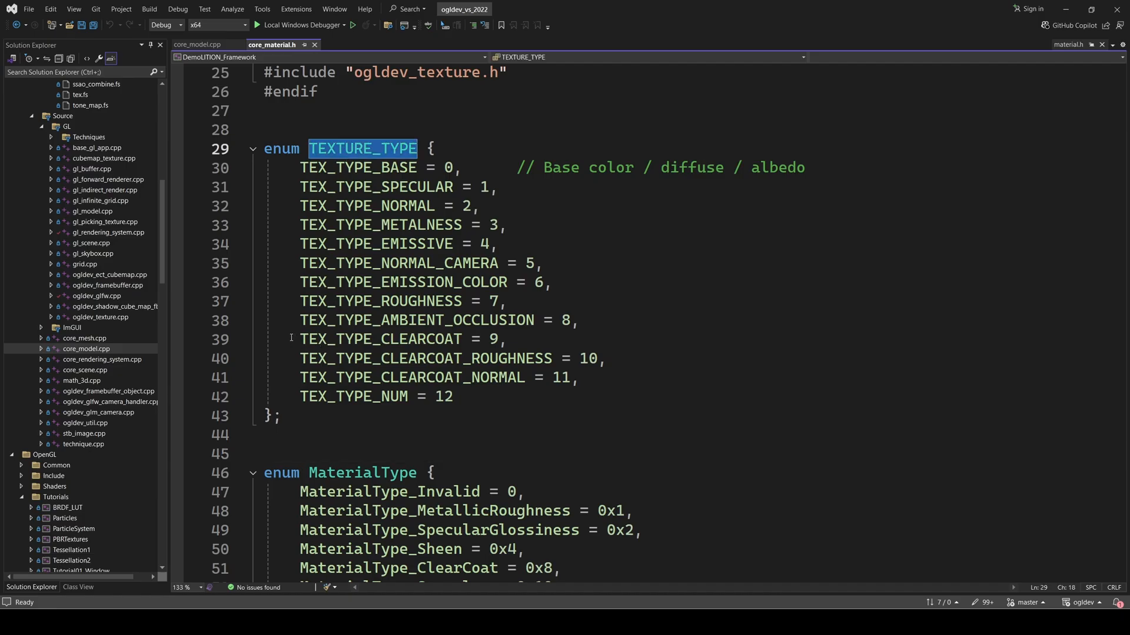
pyautogui.moveTo(298, 339); pyautogui.dragTo(577, 378)
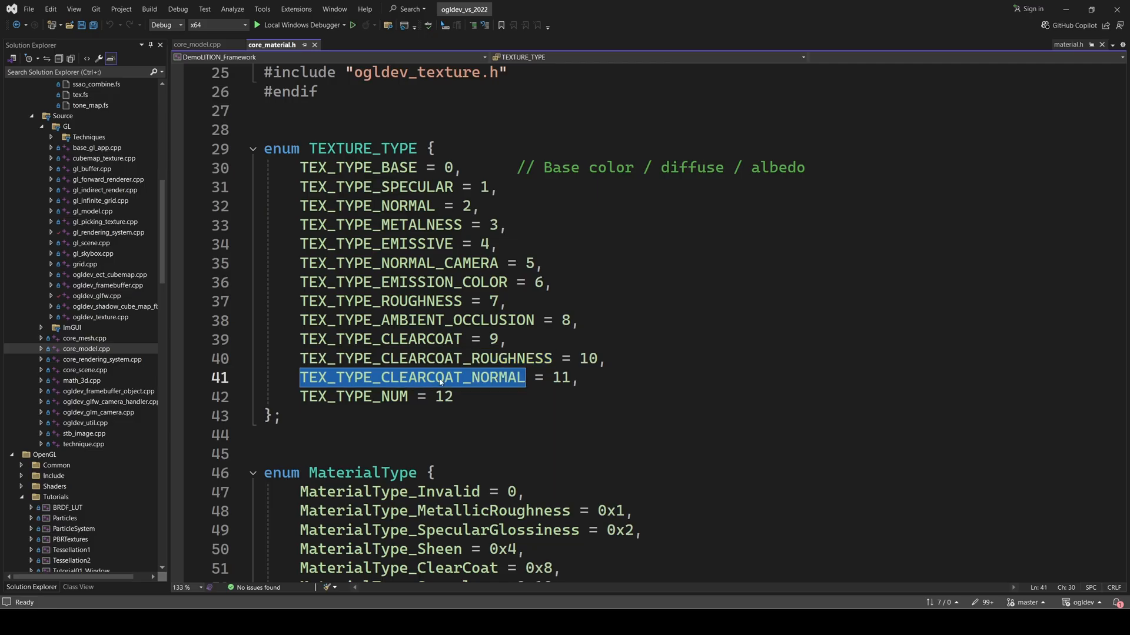
pyautogui.doubleClick(381, 339)
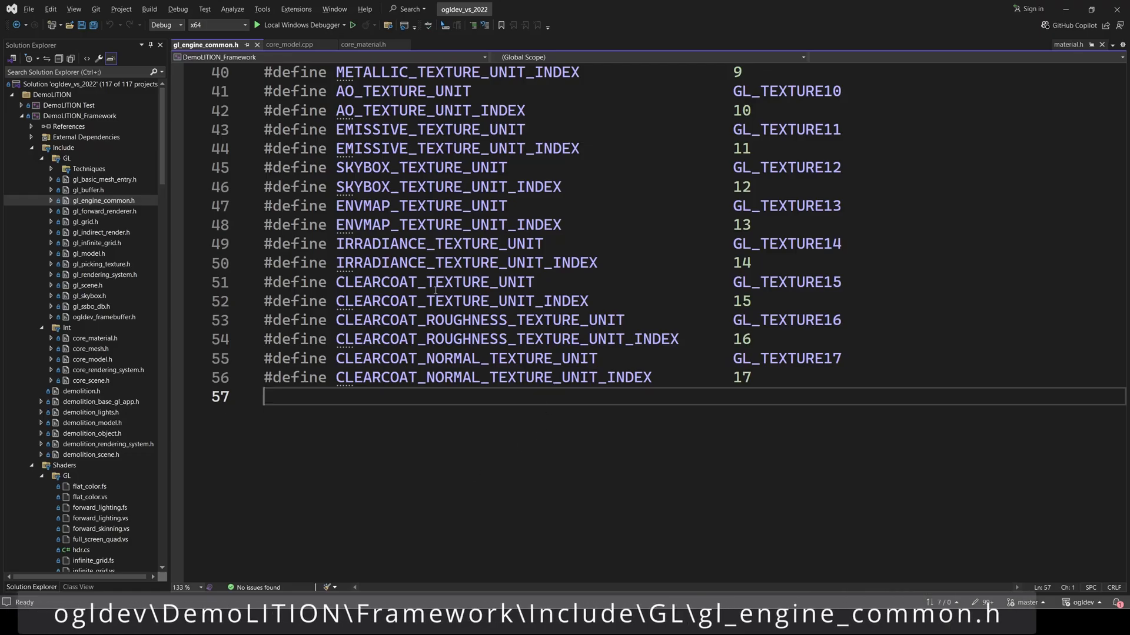
# - Mark a clearcoat texture unit define, then move to core_model.cpp's LoadTextures
pyautogui.doubleClick(434, 282)
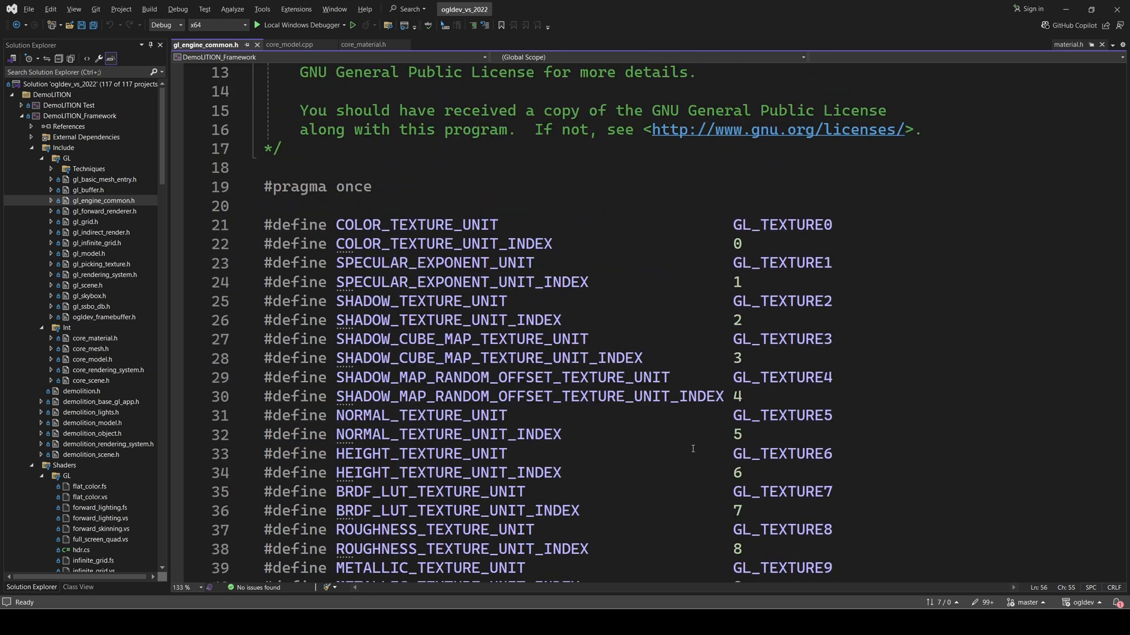
pyautogui.click(151, 45)
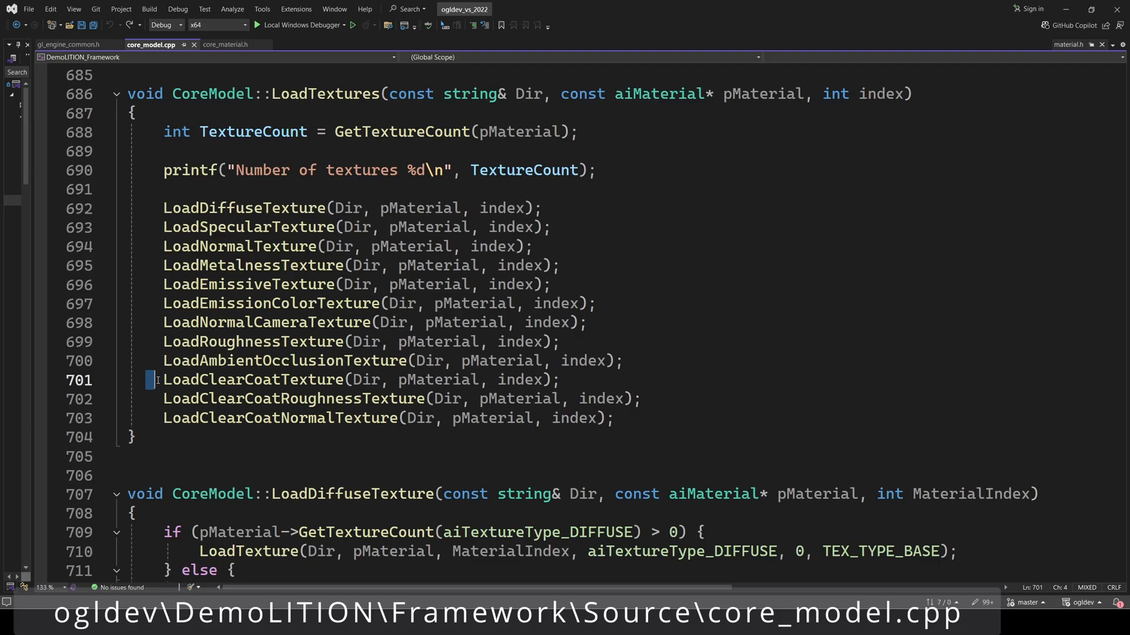
# - Inspect the clearcoat loader definitions, highlighting TEX_TYPE_CLEARCOAT and TEX_TYPE_CLEARCOAT_NORMAL
pyautogui.click(318, 456)
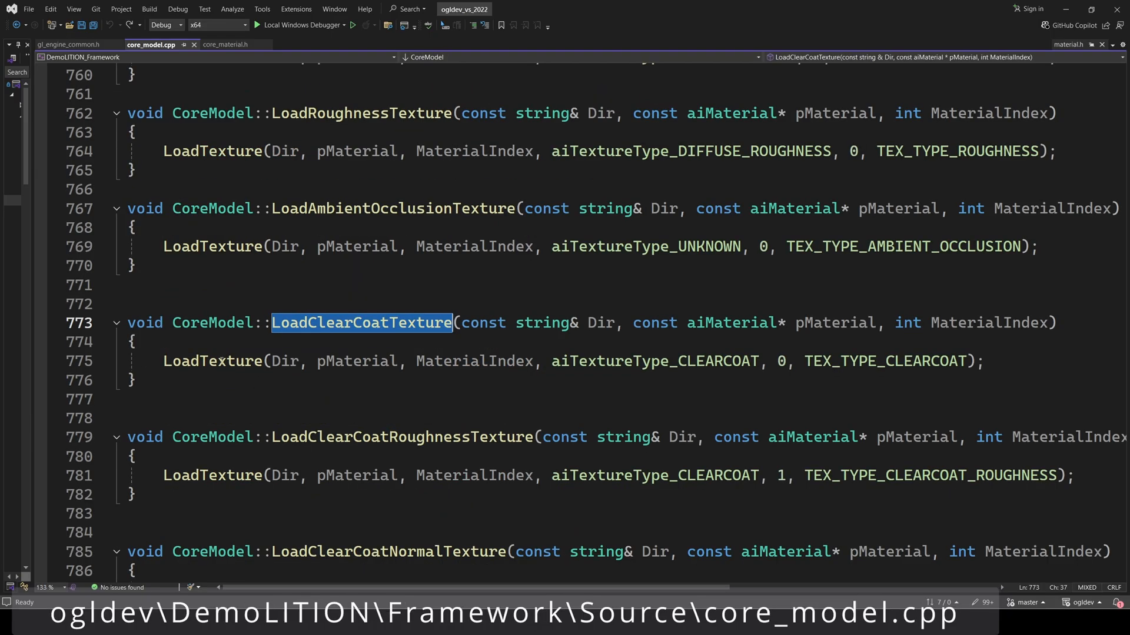
pyautogui.click(211, 361)
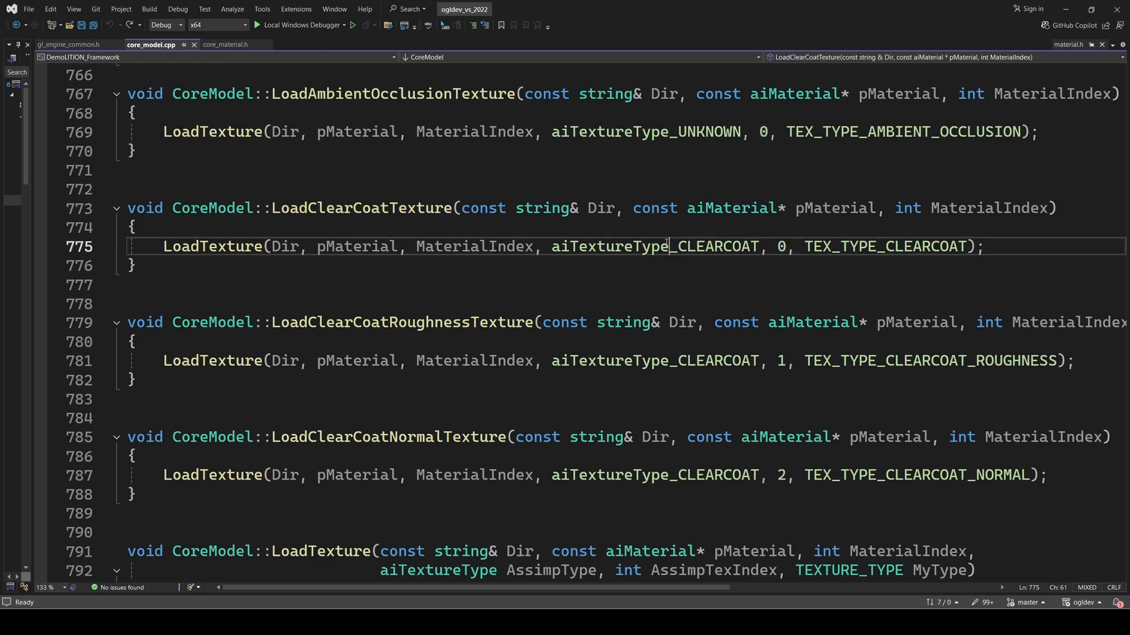
pyautogui.doubleClick(402, 321)
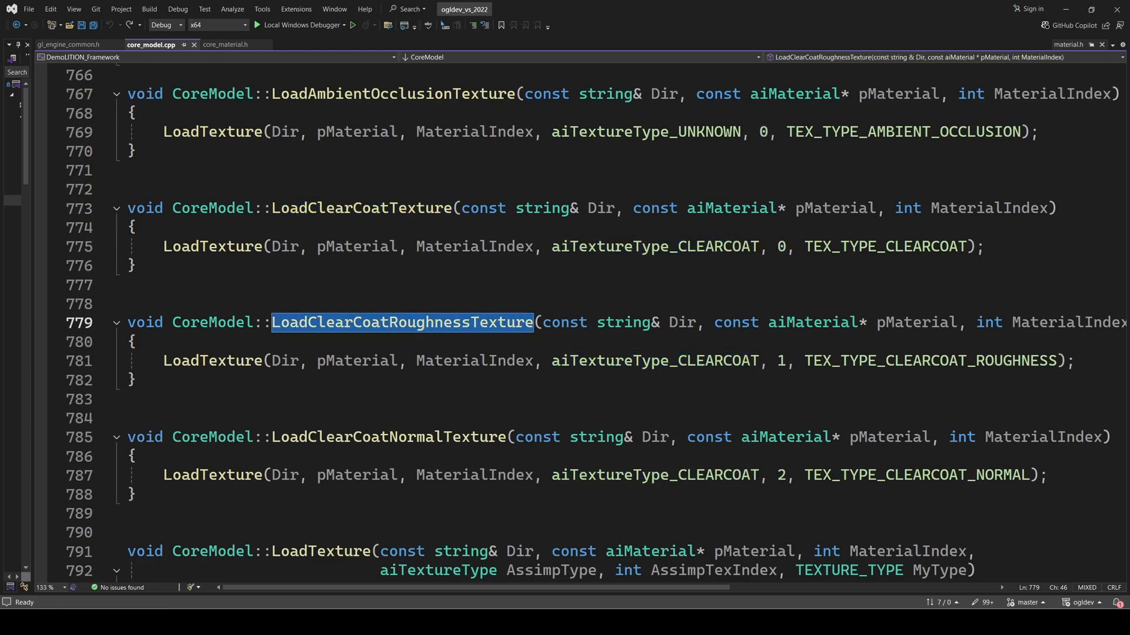
pyautogui.click(654, 474)
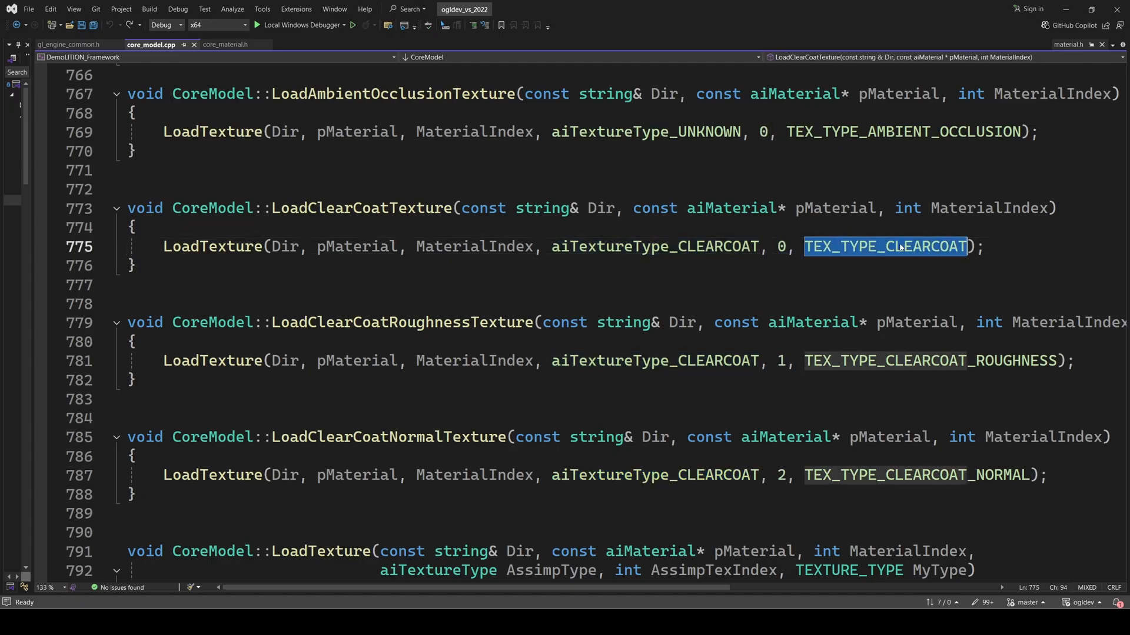
pyautogui.doubleClick(929, 361)
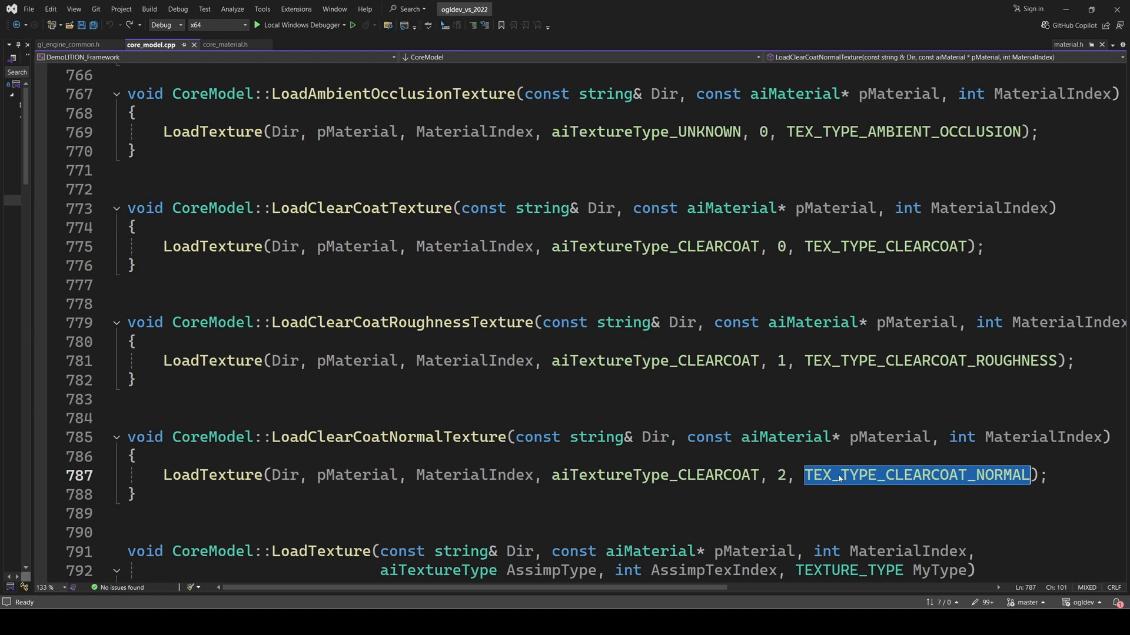
# - Scroll past the other loaders down to CoreModel::LoadTexture
pyautogui.scroll(3)
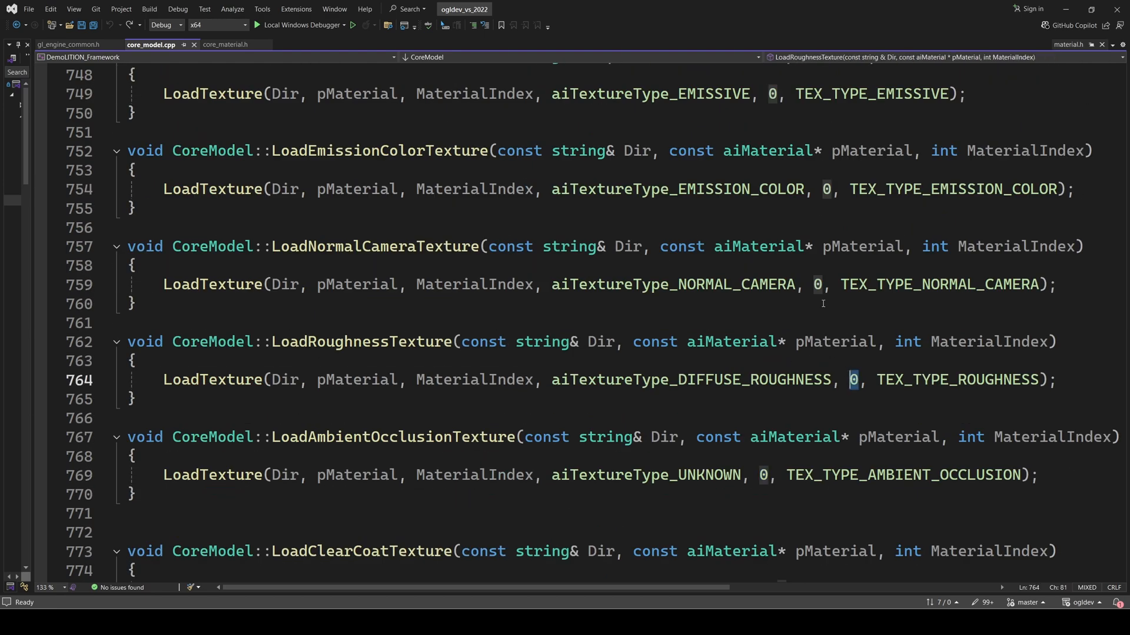
pyautogui.scroll(3)
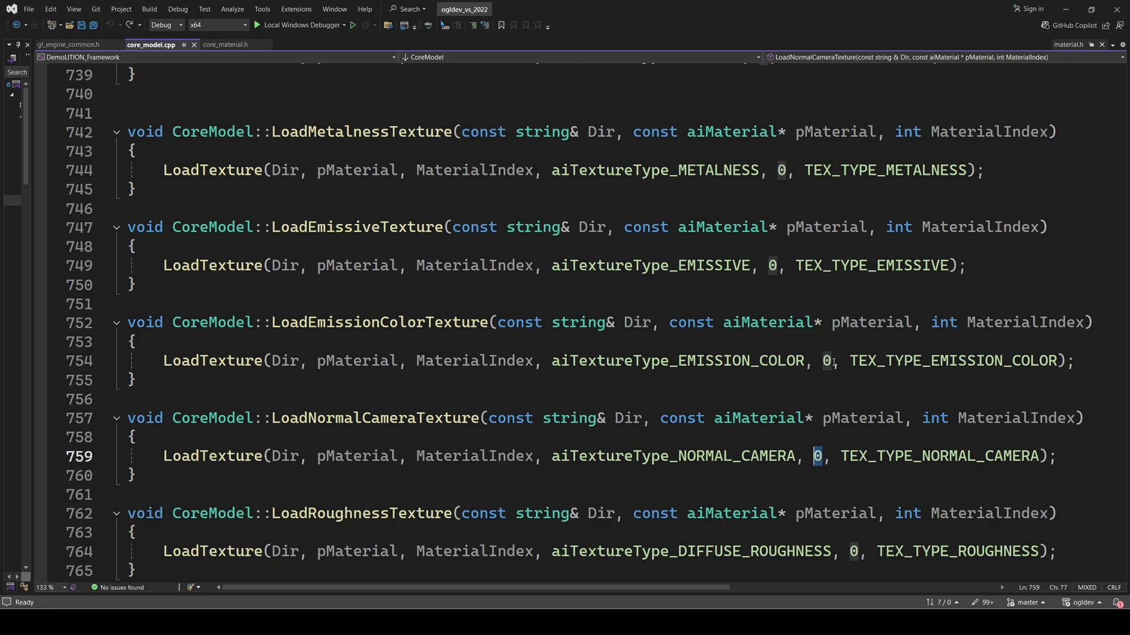
pyautogui.click(770, 266)
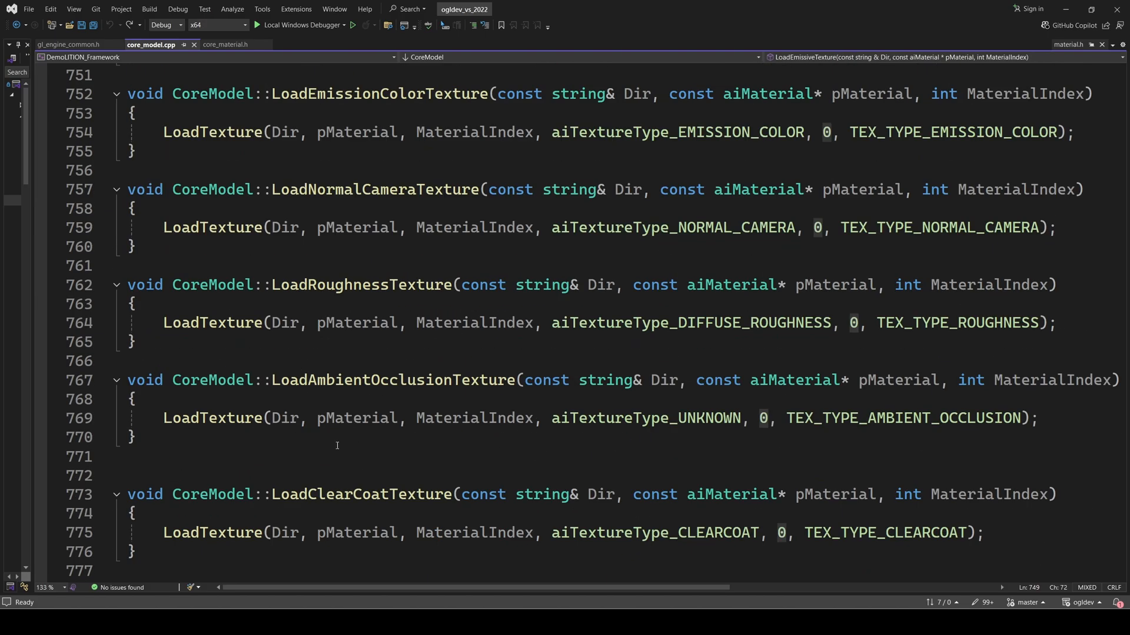
pyautogui.scroll(-3)
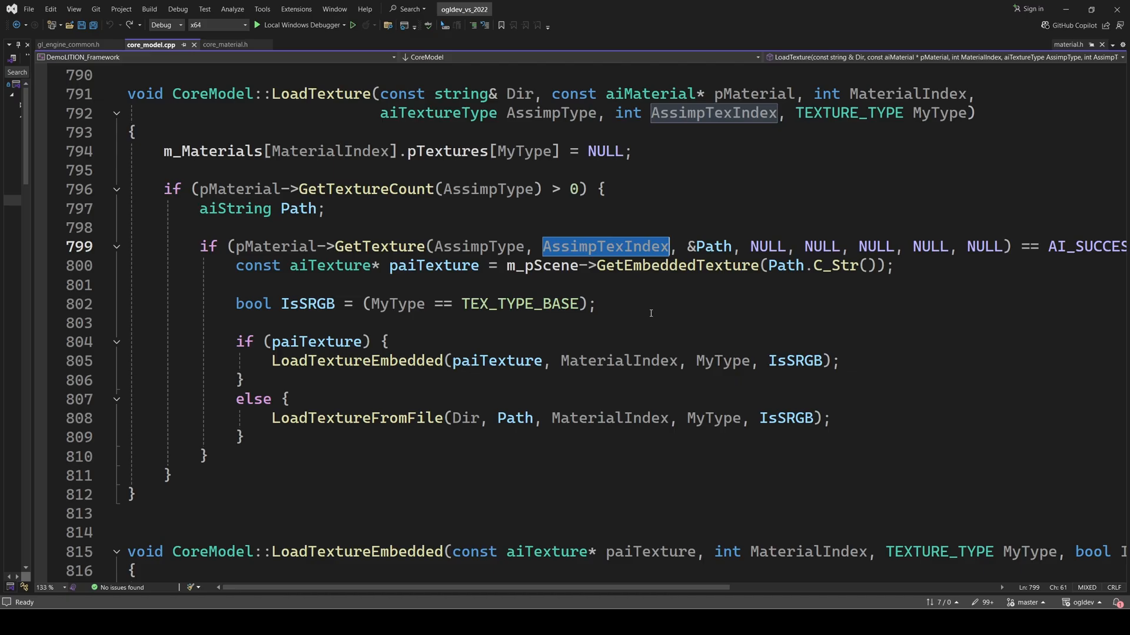
pyautogui.moveTo(1017, 445)
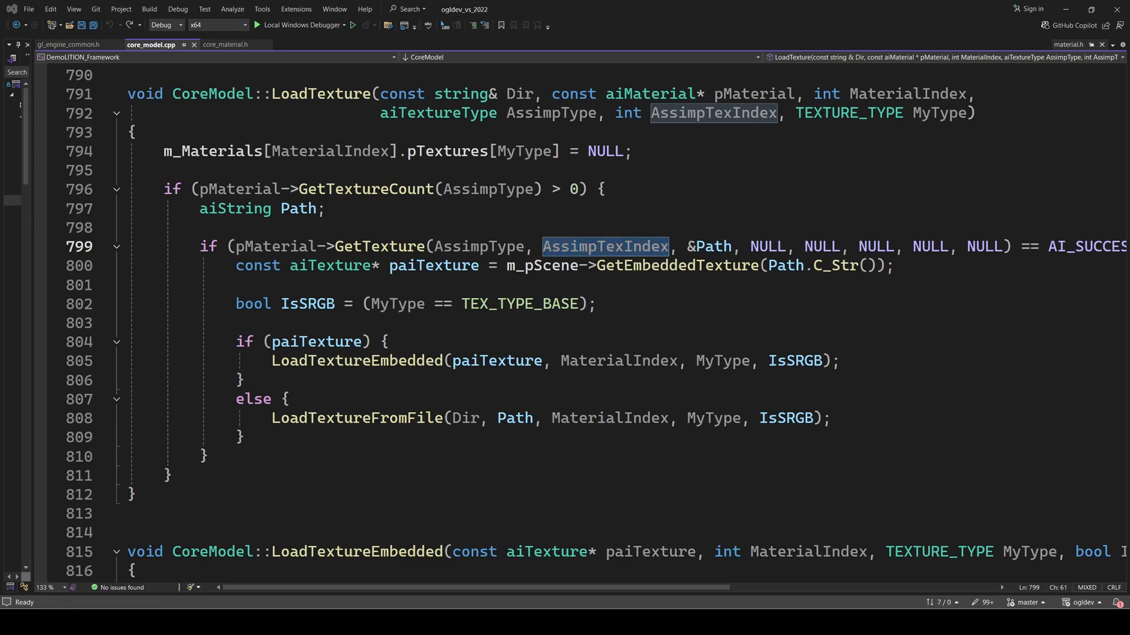
# - Open gl_model.cpp at BindTextures for the clearcoat texture bindings
pyautogui.click(43, 44)
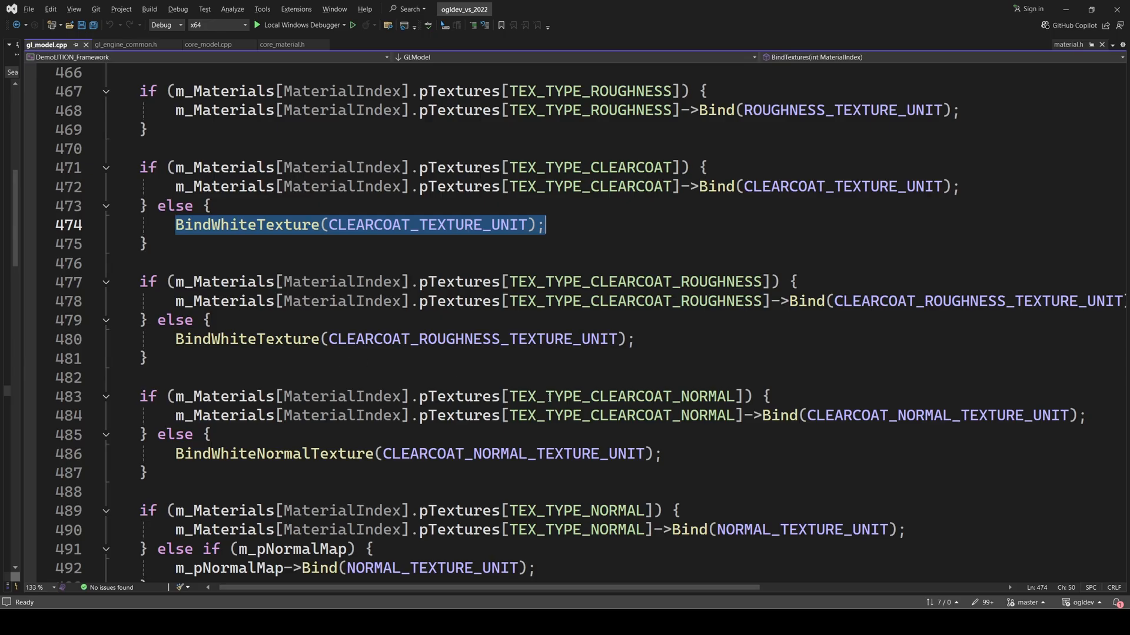
# - Inspect the white normal texture's 127, 127, 255 values, then reach ProcessClearCoat
pyautogui.doubleClick(621, 396)
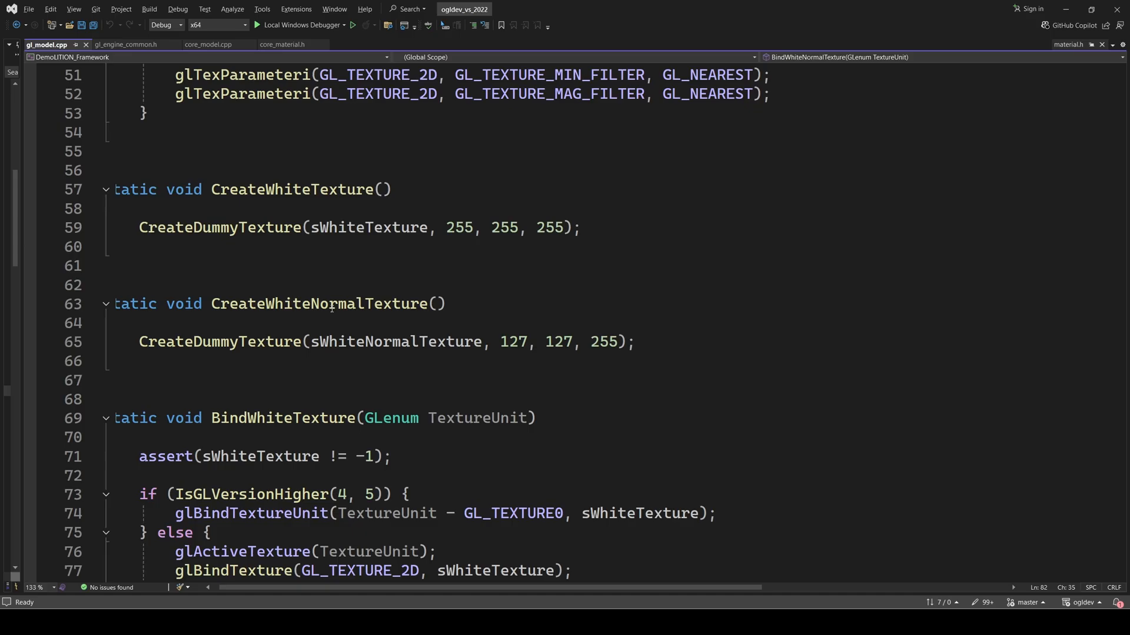
pyautogui.moveTo(495, 342); pyautogui.dragTo(619, 341)
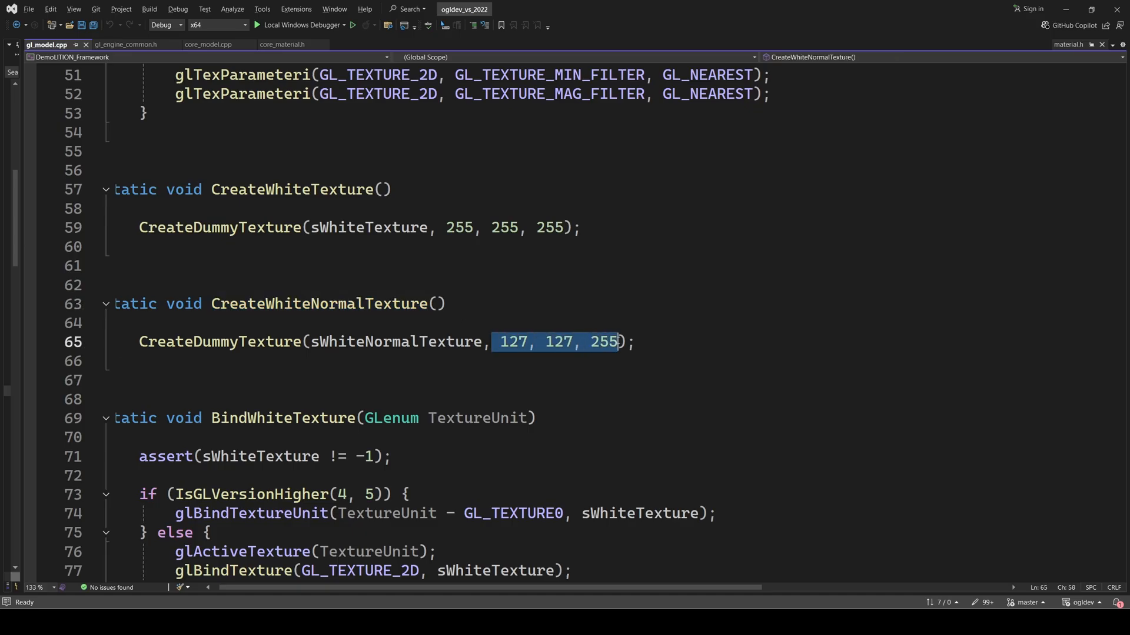
pyautogui.moveTo(421, 388)
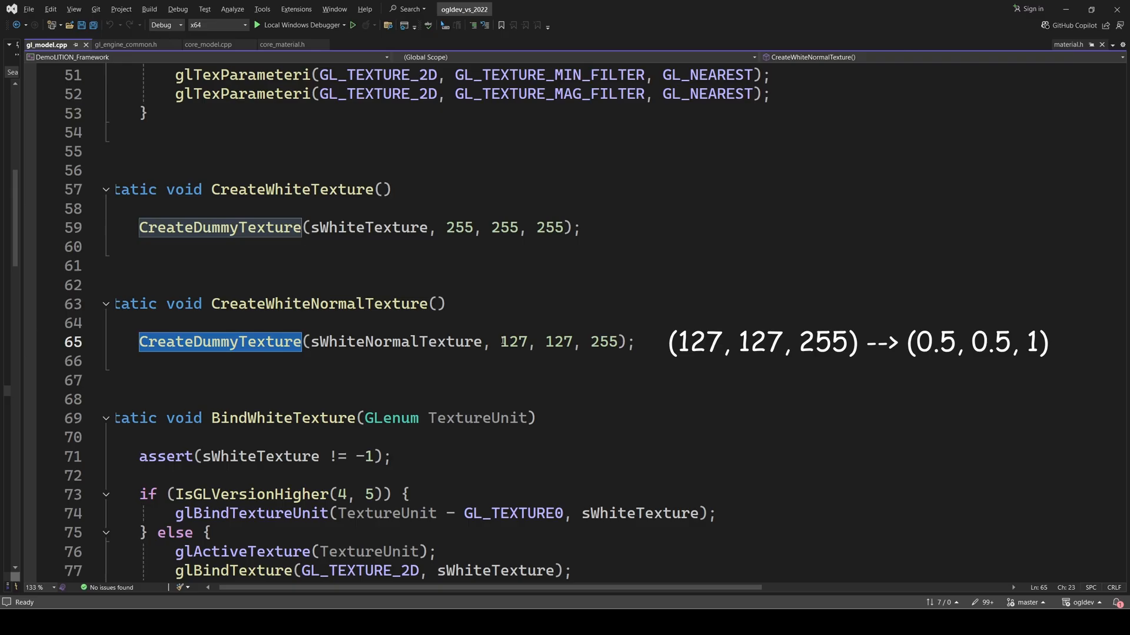
pyautogui.moveTo(498, 341); pyautogui.dragTo(618, 341)
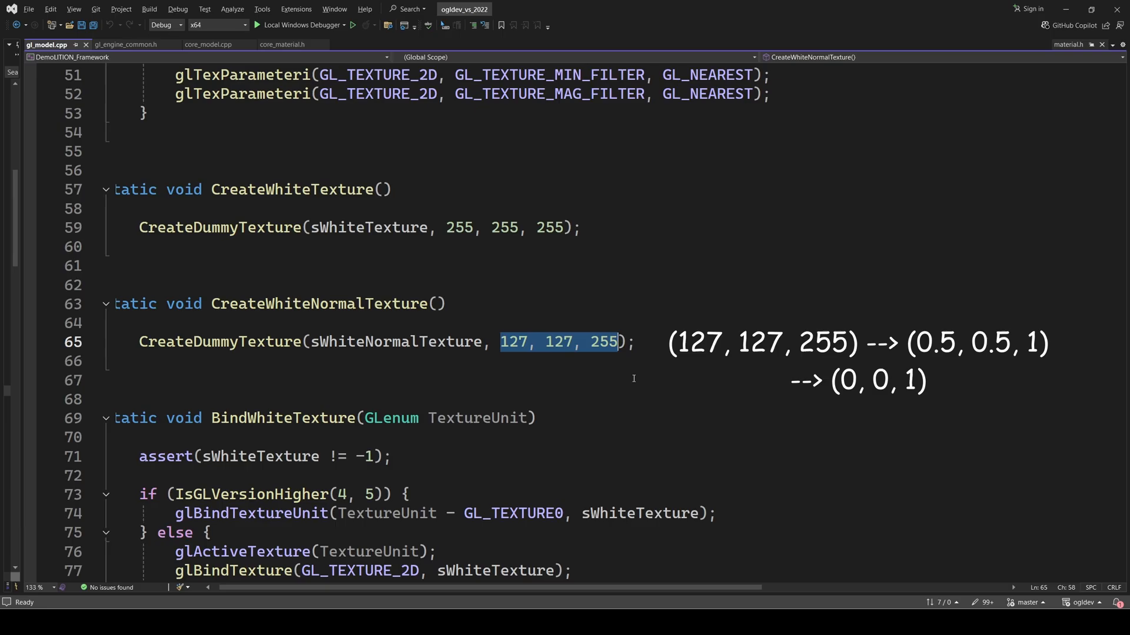
pyautogui.click(207, 44)
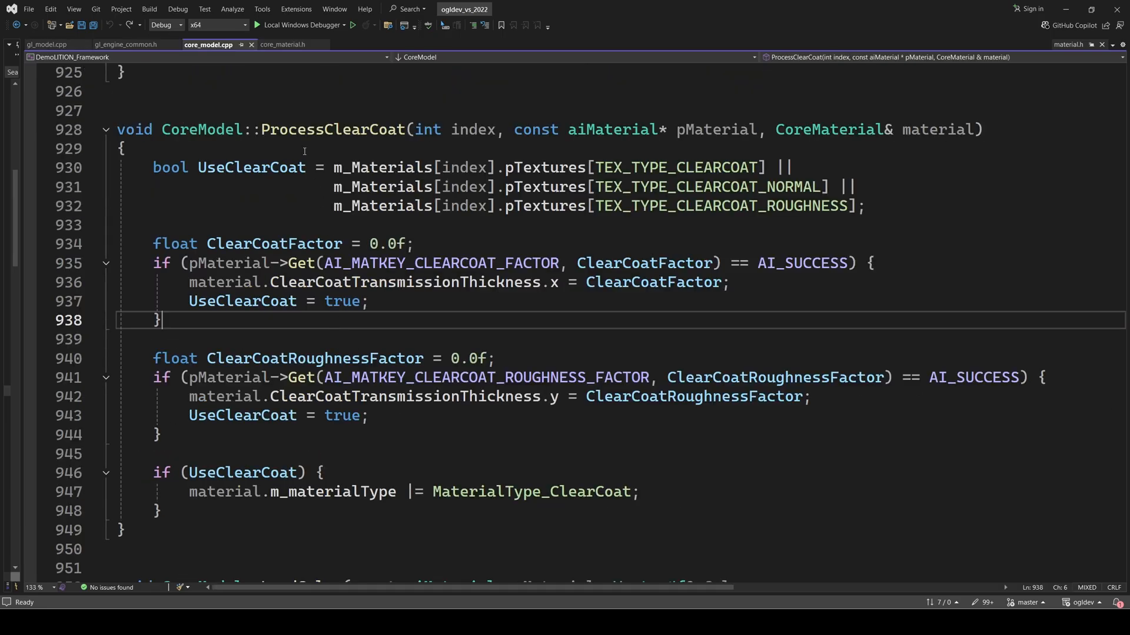
pyautogui.doubleClick(332, 129)
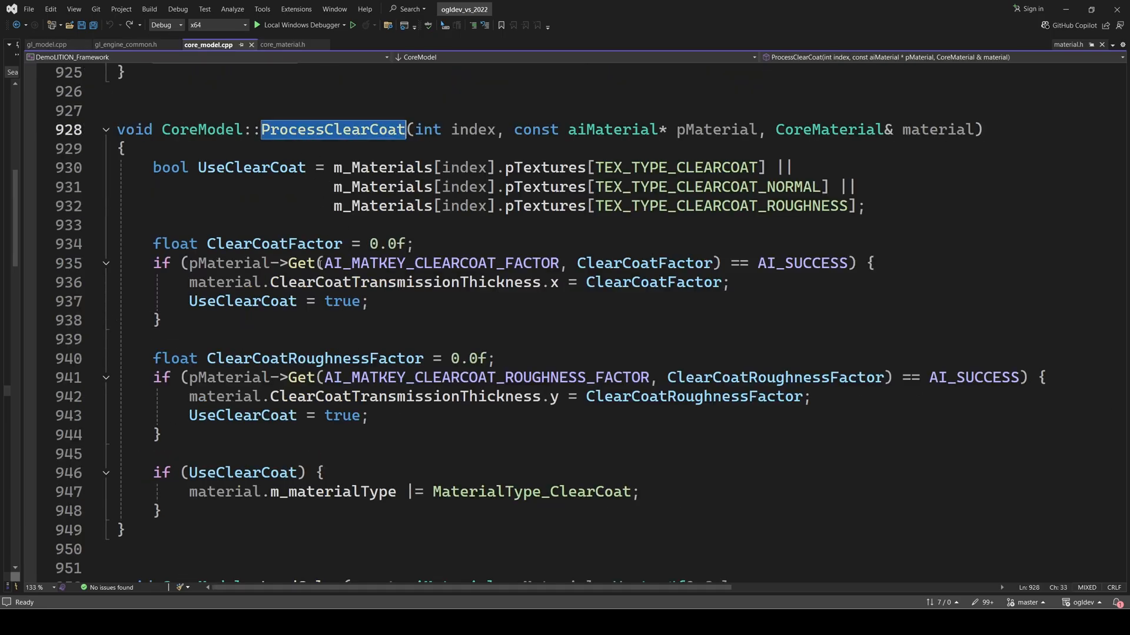
pyautogui.click(302, 264)
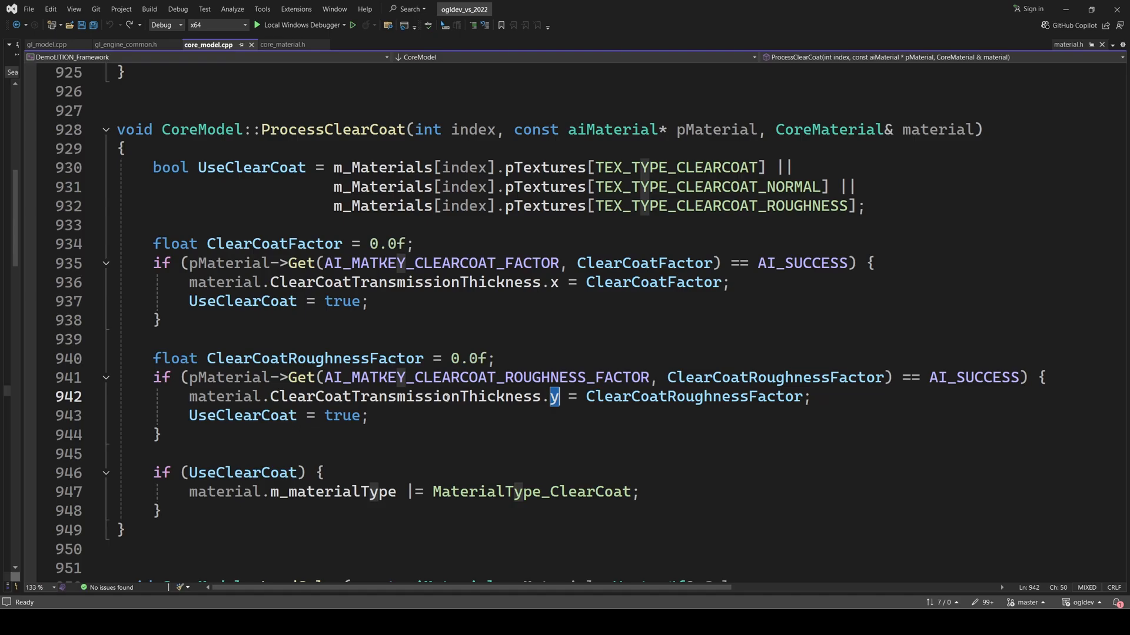
pyautogui.doubleClick(403, 396)
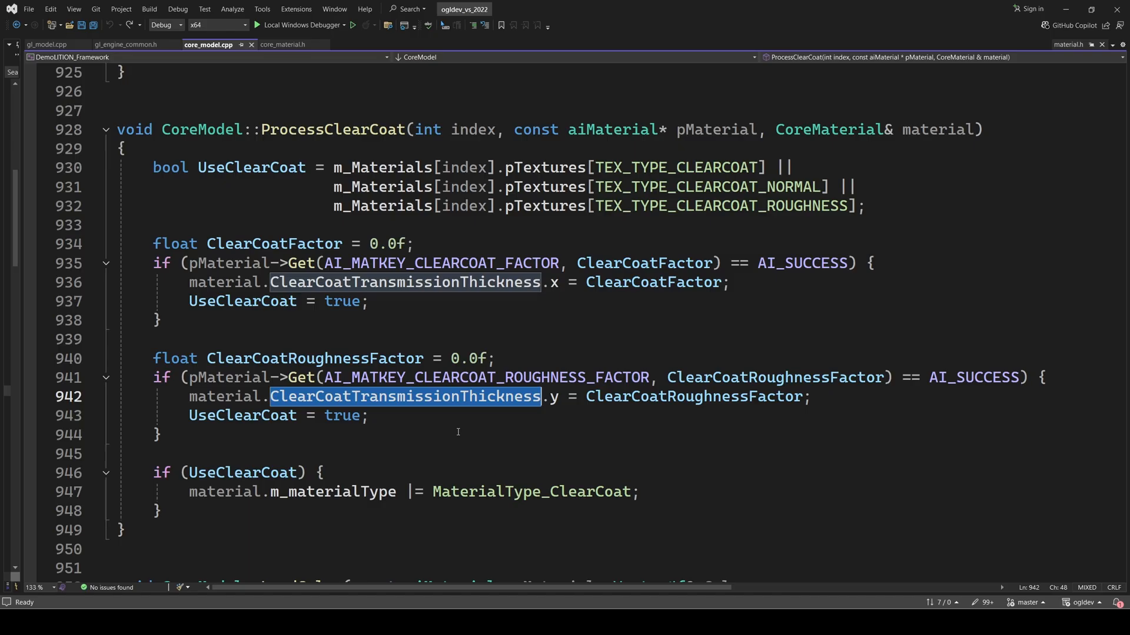
pyautogui.click(552, 396)
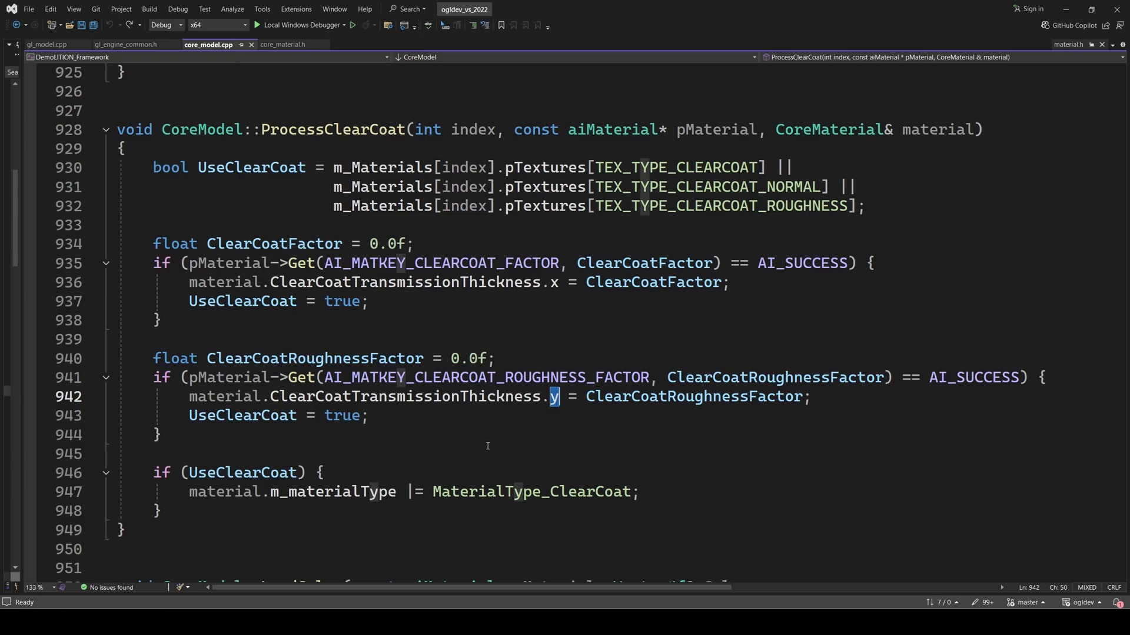
pyautogui.moveTo(153, 167); pyautogui.dragTo(123, 224)
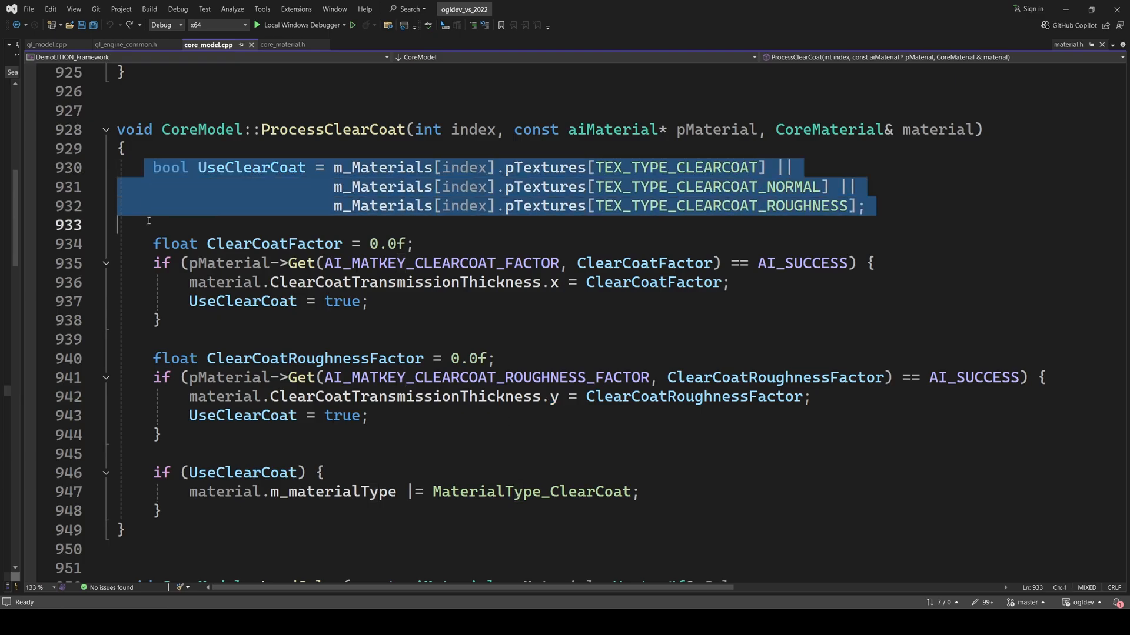
pyautogui.moveTo(304, 276)
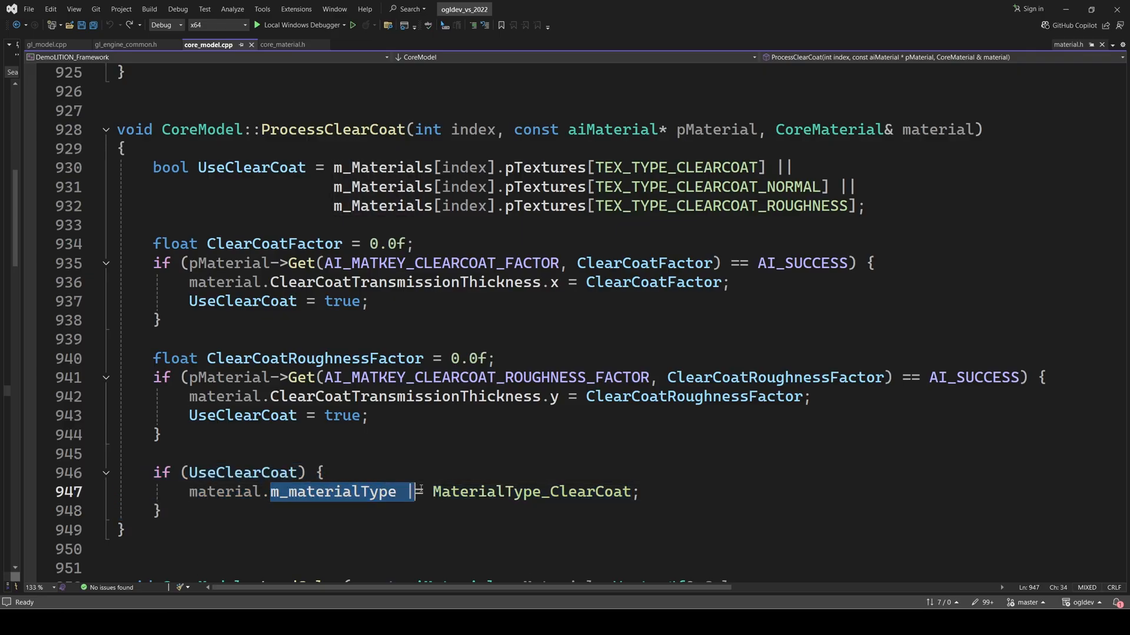
pyautogui.click(64, 44)
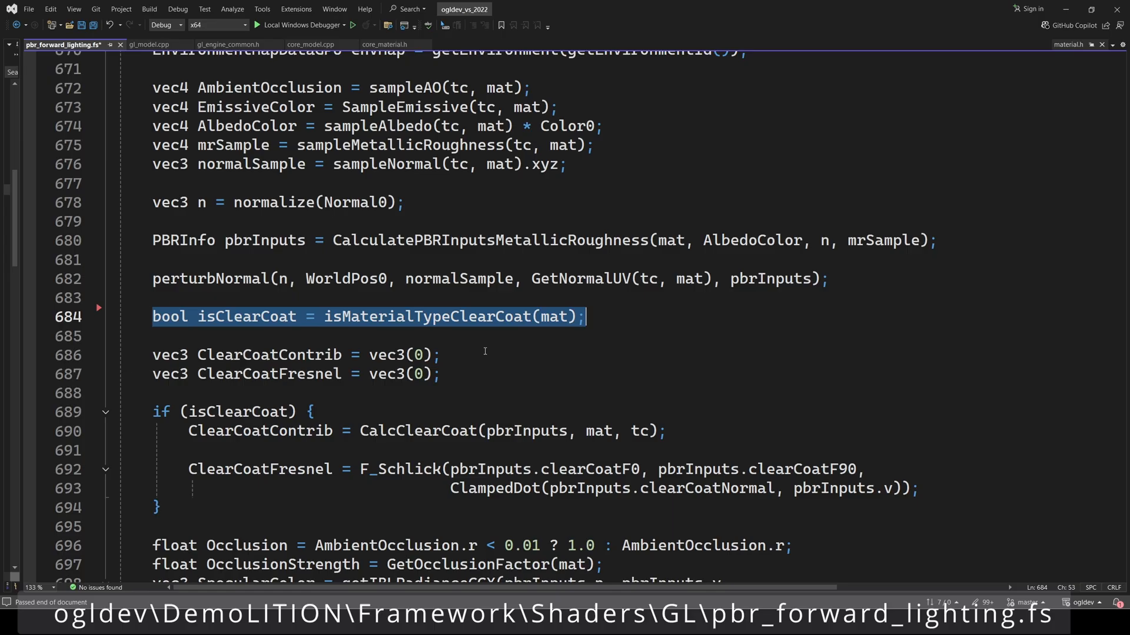
# - Highlight the isClearCoat check, MaterialType defines and isMaterialTypeClearCoat in the shader
pyautogui.doubleClick(427, 317)
pyautogui.write('materialType')
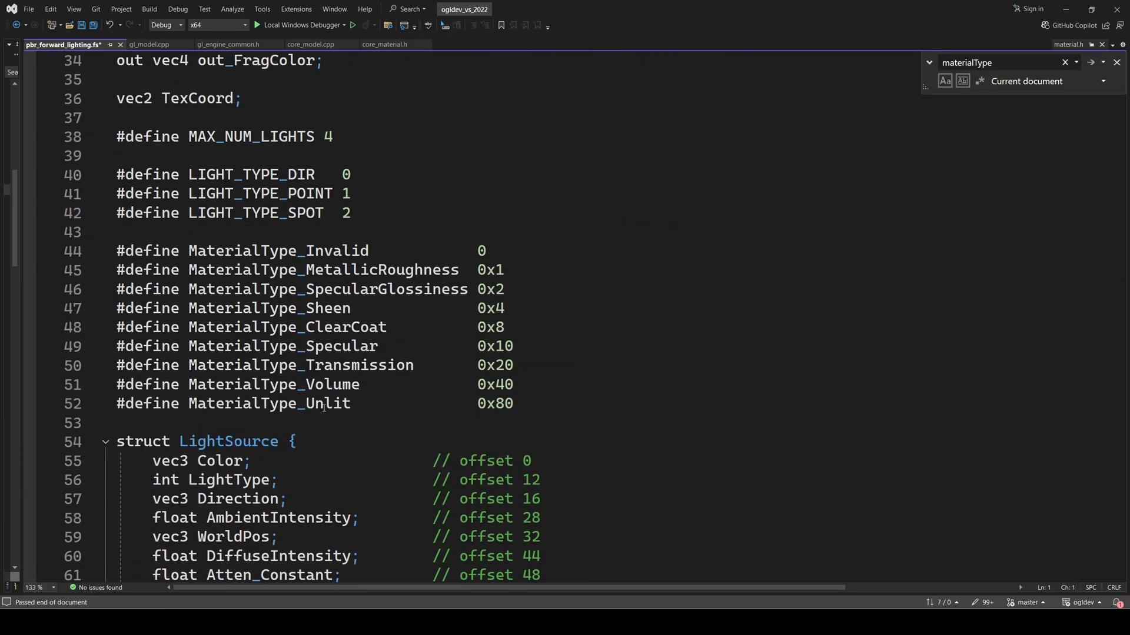
pyautogui.moveTo(116, 251); pyautogui.dragTo(513, 403)
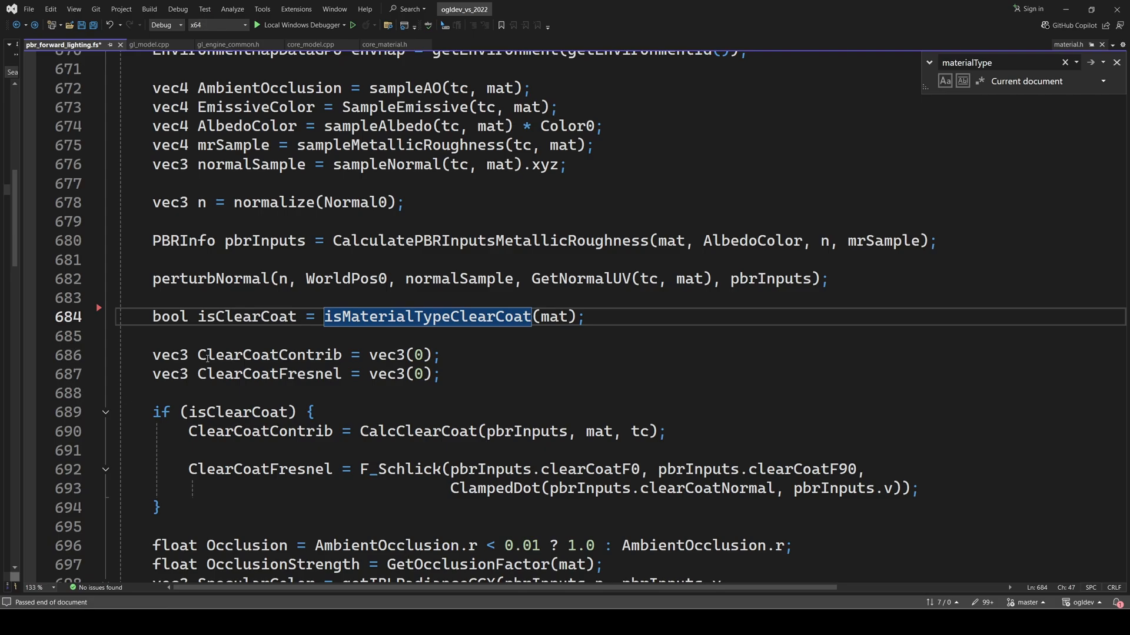
pyautogui.doubleClick(269, 354)
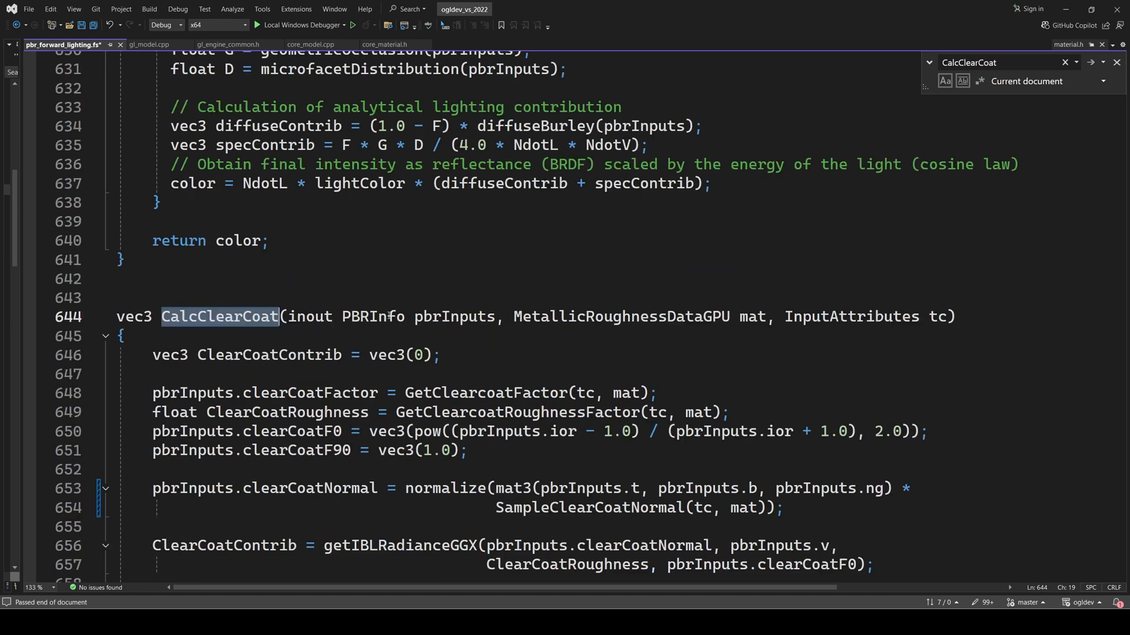
pyautogui.scroll(-3)
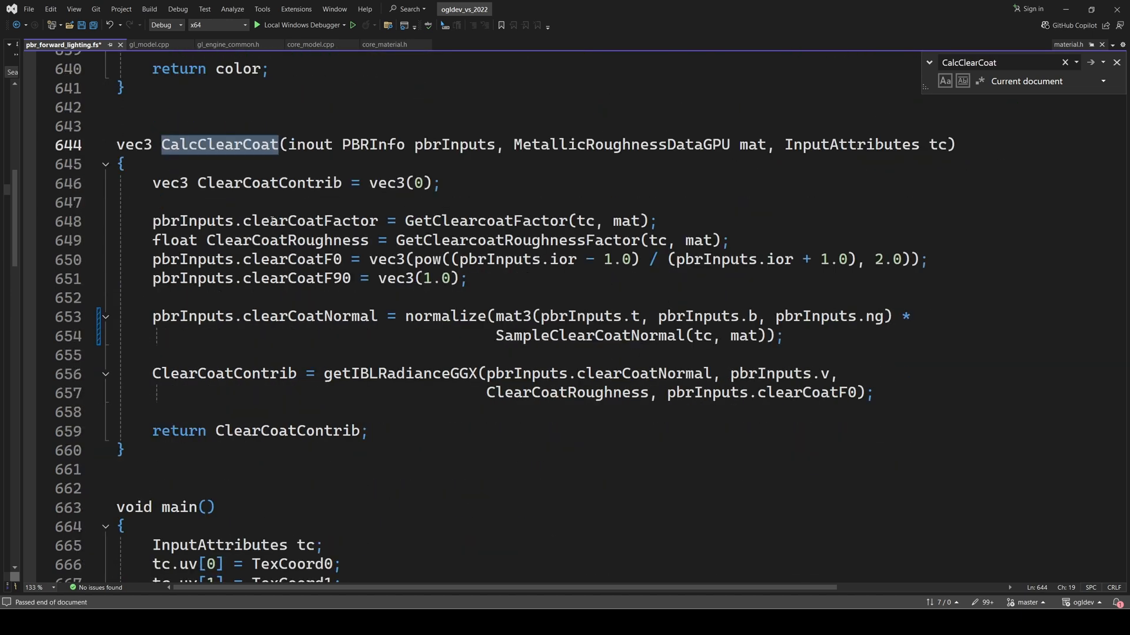
pyautogui.doubleClick(484, 221)
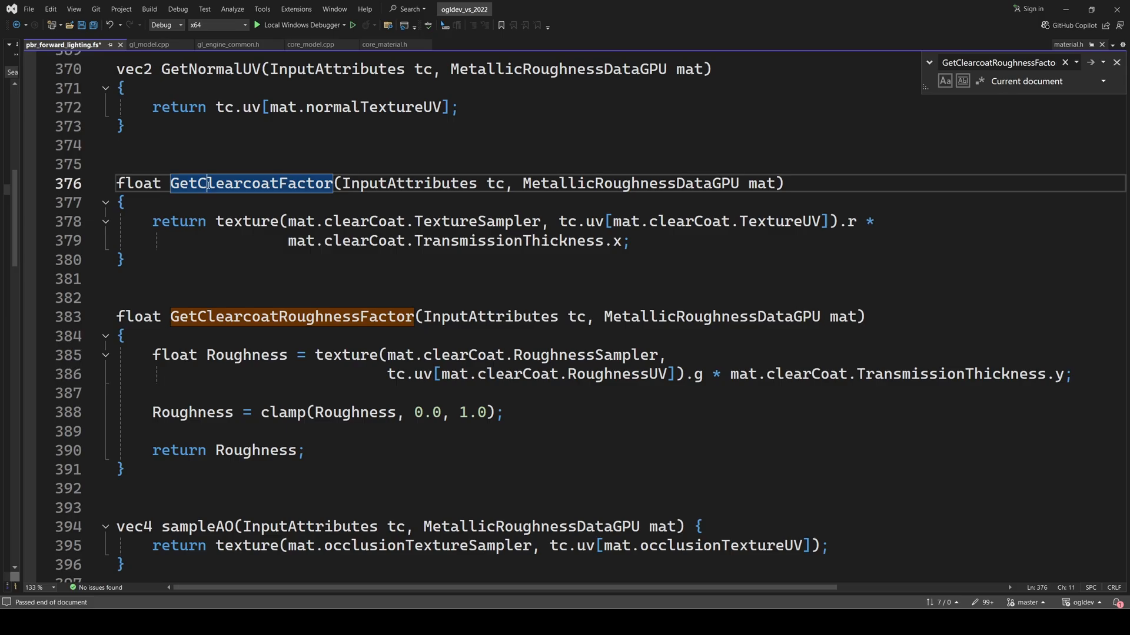
pyautogui.doubleClick(250, 183)
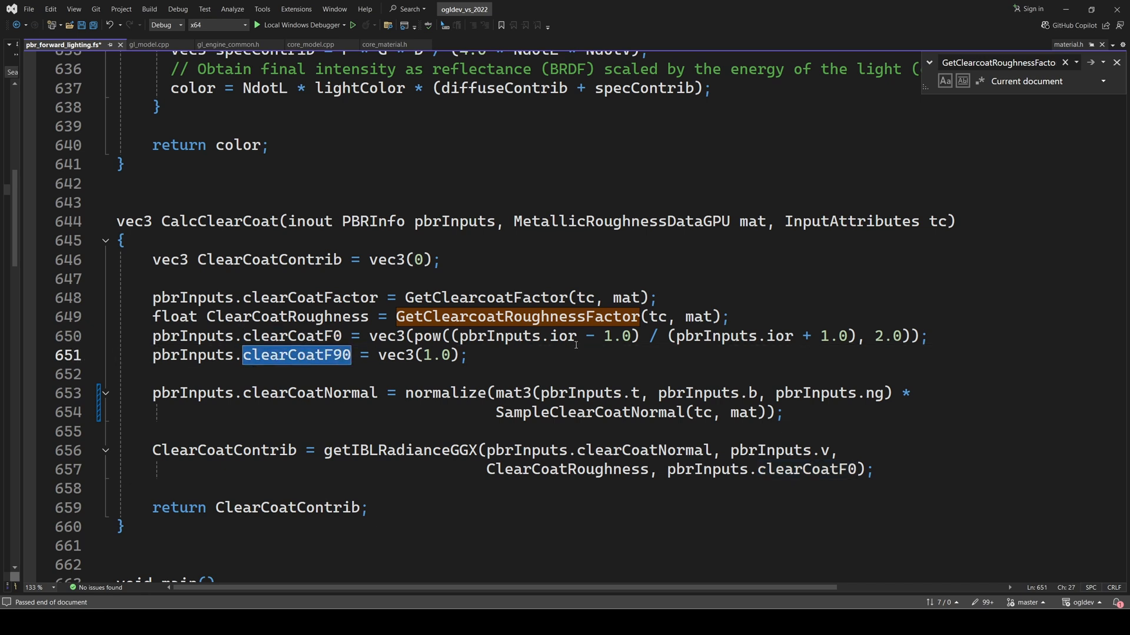
pyautogui.doubleClick(565, 336)
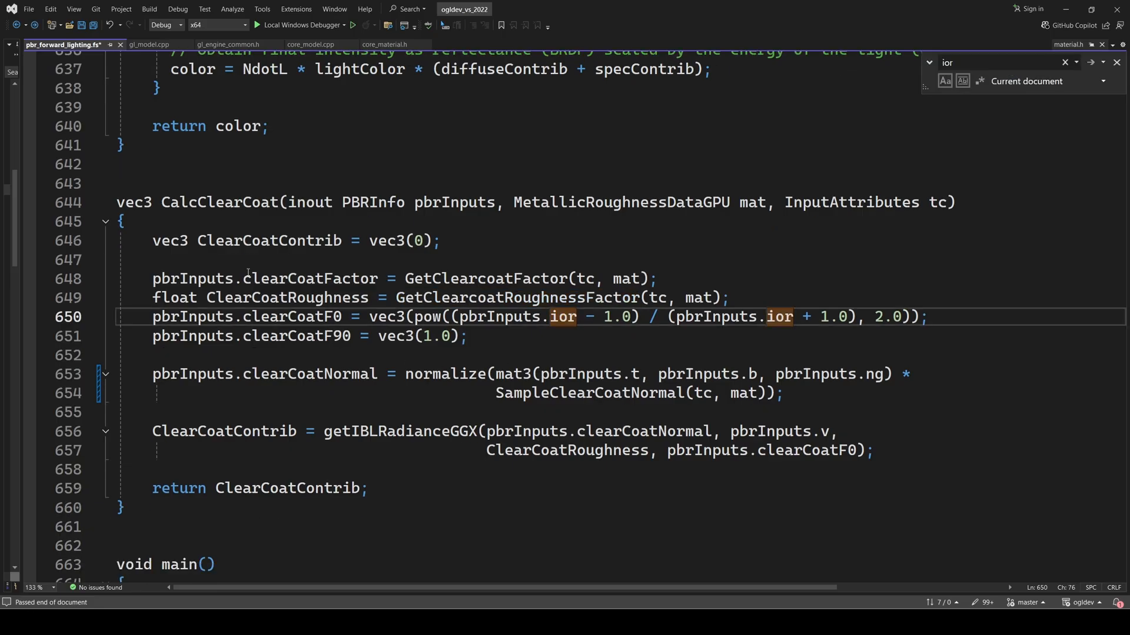
pyautogui.doubleClick(263, 279)
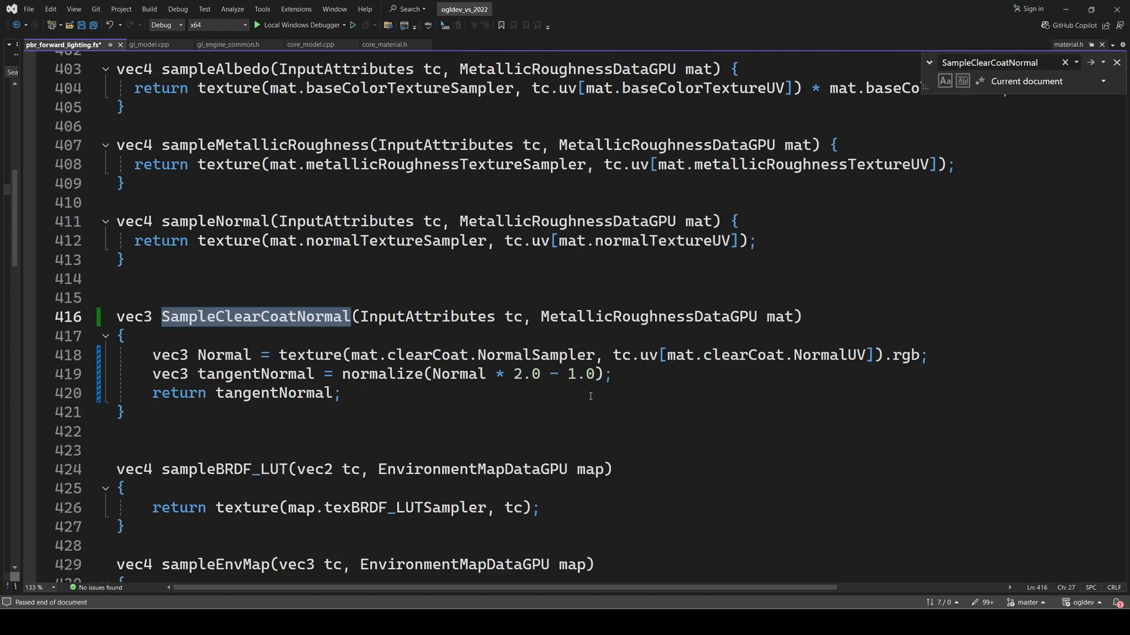
pyautogui.doubleClick(224, 355)
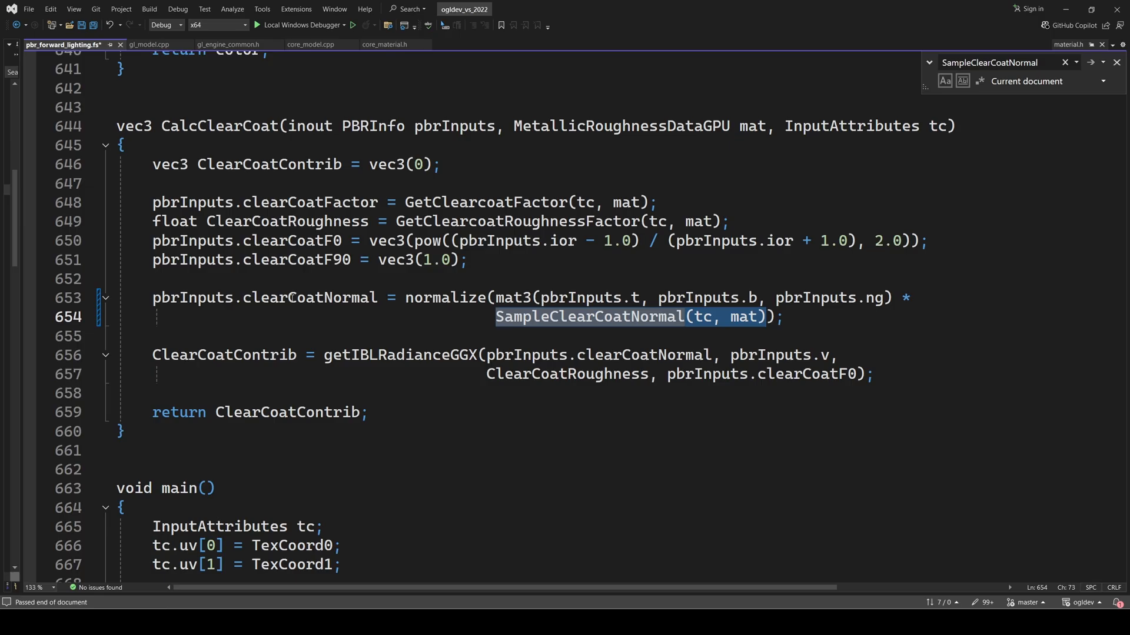
pyautogui.click(308, 298)
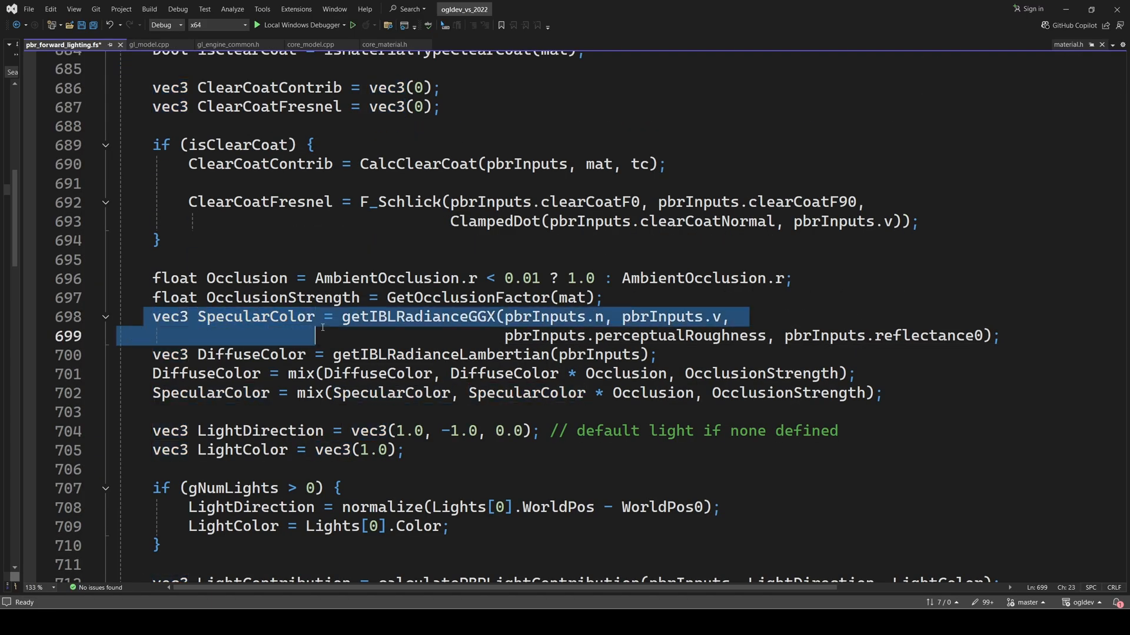
# - Review getIBLRadianceGGX from main's specular radiance call, noting clearCoatF0 passed in
pyautogui.doubleClick(930, 335)
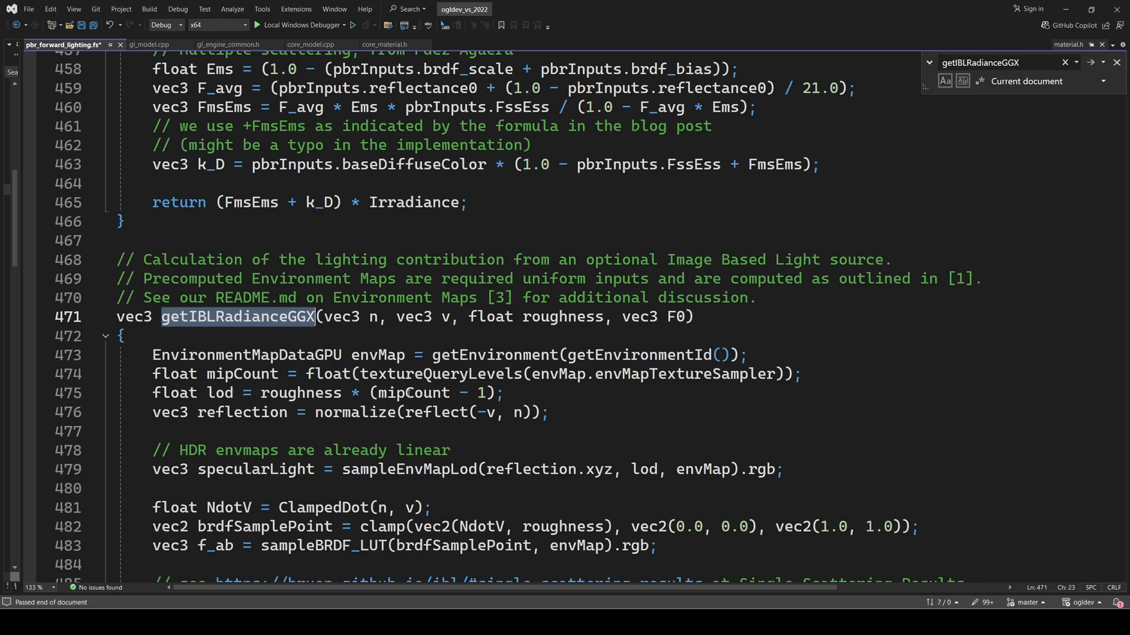
pyautogui.scroll(-3)
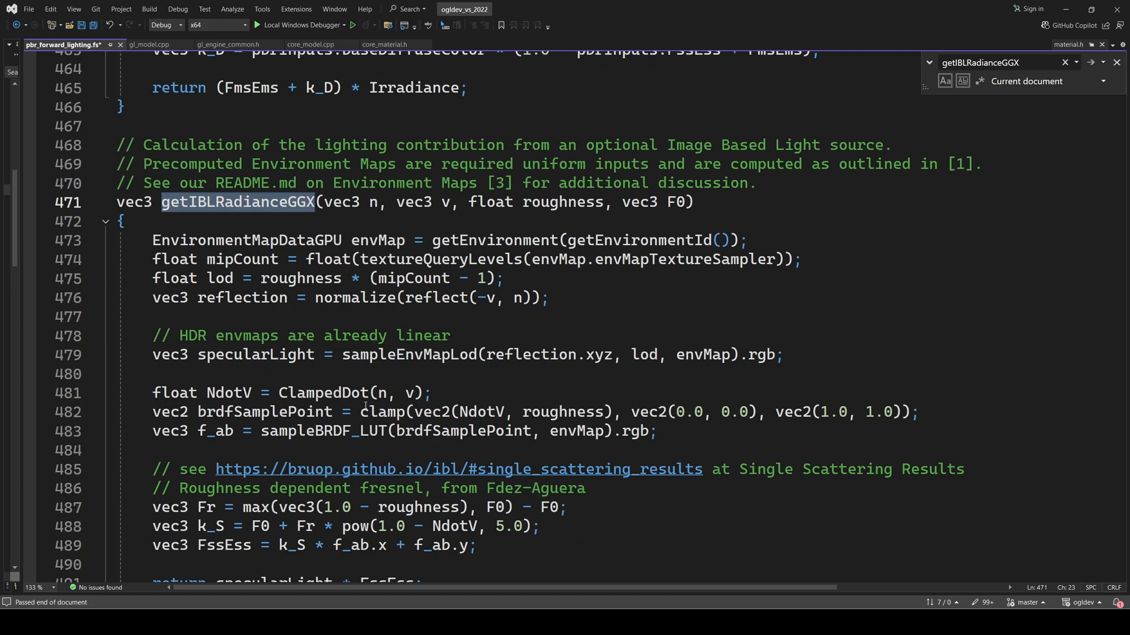
pyautogui.scroll(-3)
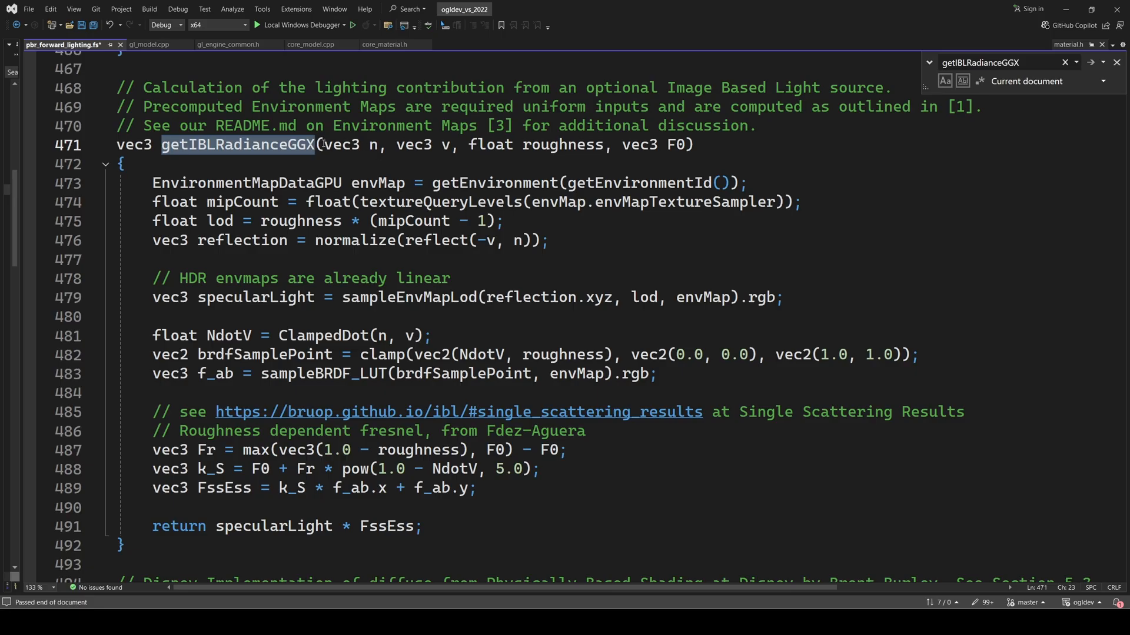
pyautogui.doubleClick(372, 145)
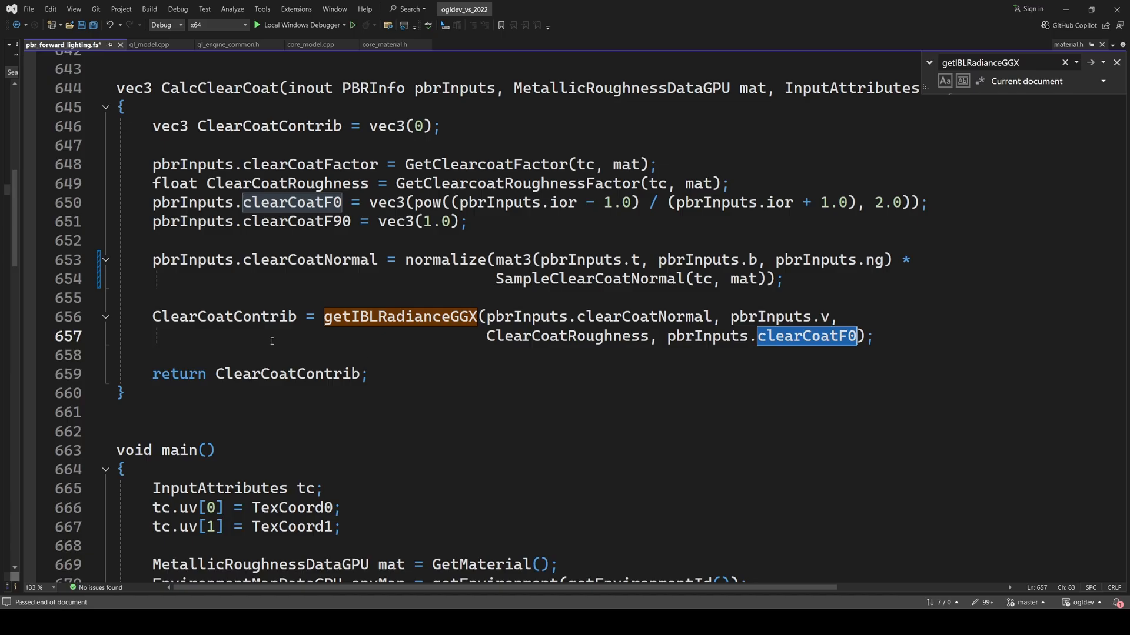
pyautogui.click(288, 374)
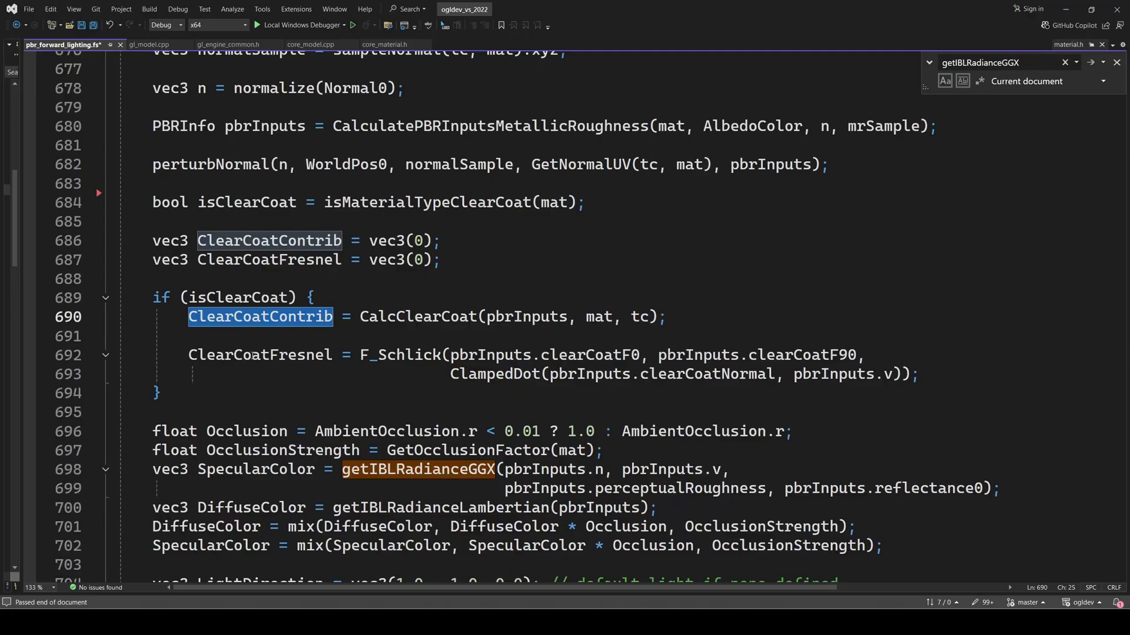
# - Highlight the shader's F_Schlick definition, which computes Schlick Fresnel from f0, f90 and VdotH
pyautogui.click(259, 354)
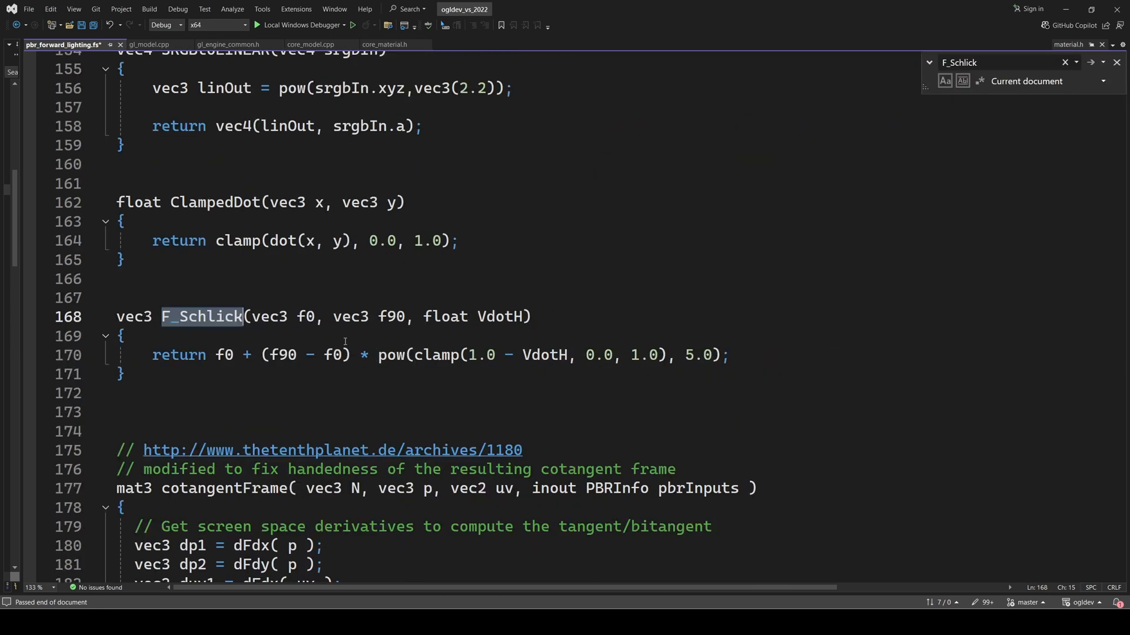
pyautogui.moveTo(116, 317); pyautogui.dragTo(124, 374)
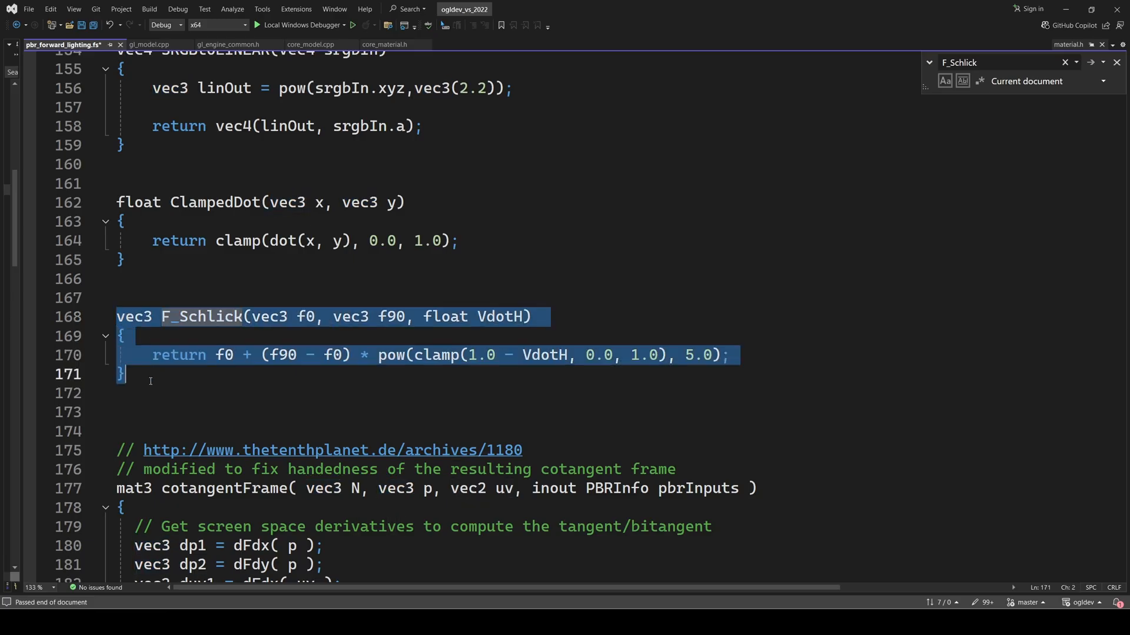